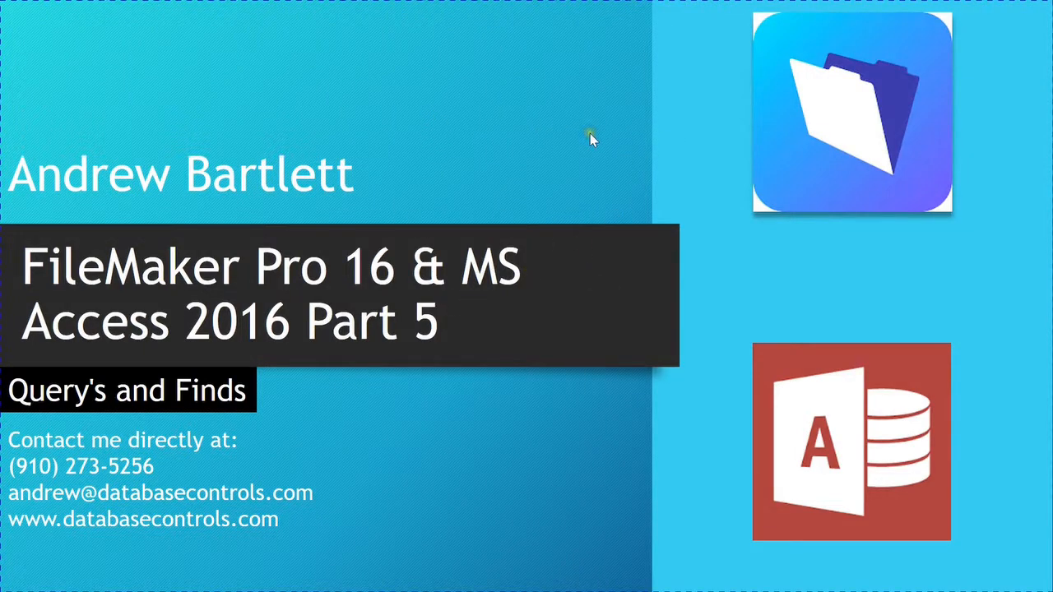
pyautogui.moveTo(494, 353)
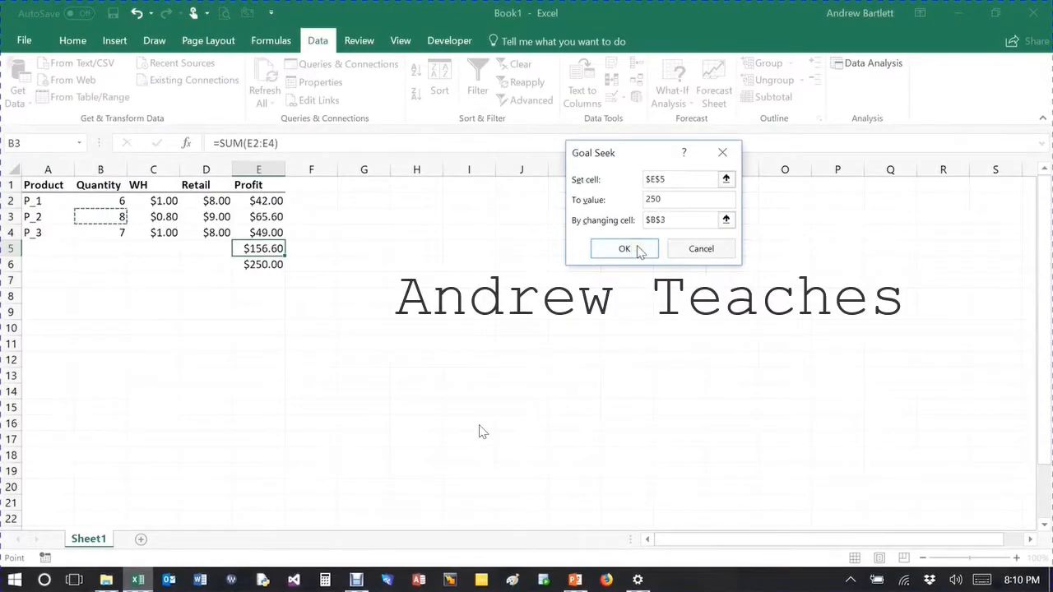
# Finish editing the relationships graph (value .3) and close it keeping the changes.
pyautogui.click(626, 248)
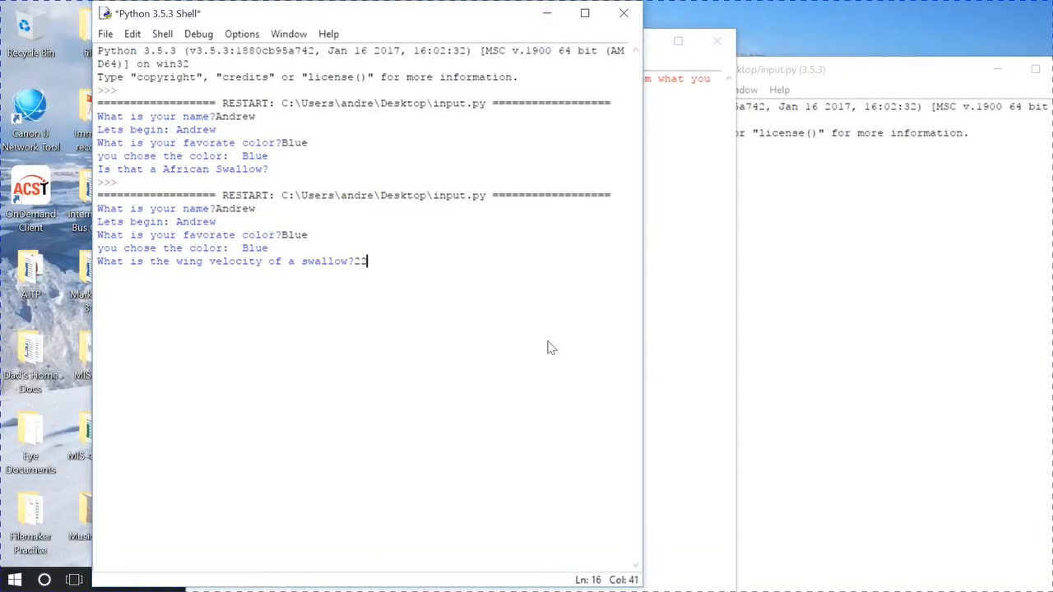
pyautogui.write('.3')
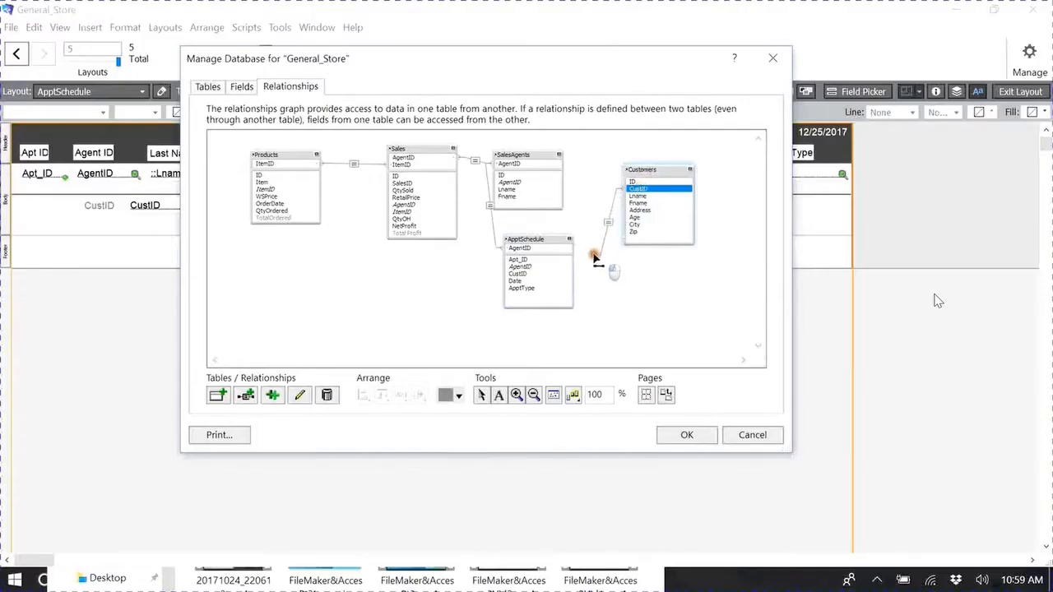
pyautogui.click(520, 274)
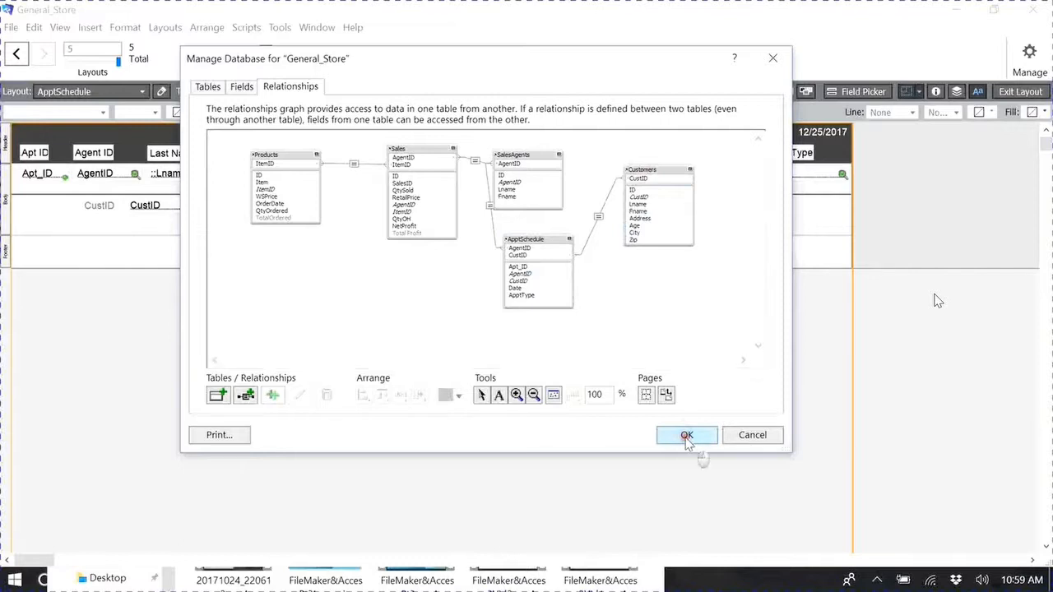
pyautogui.click(688, 434)
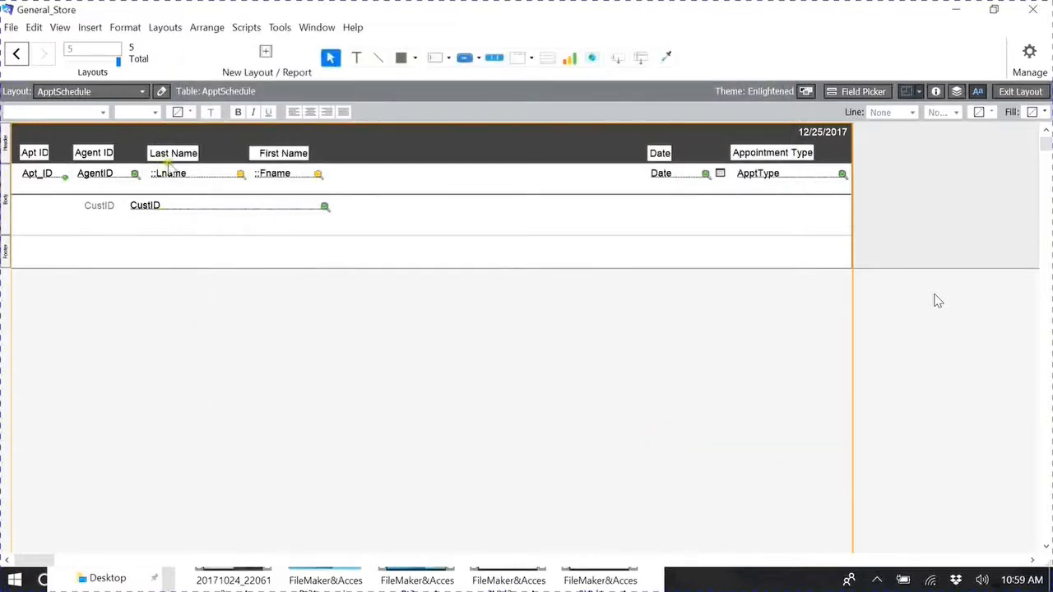
# Show the five Sales records as a table, leaving the Sales layout selected.
pyautogui.click(1021, 92)
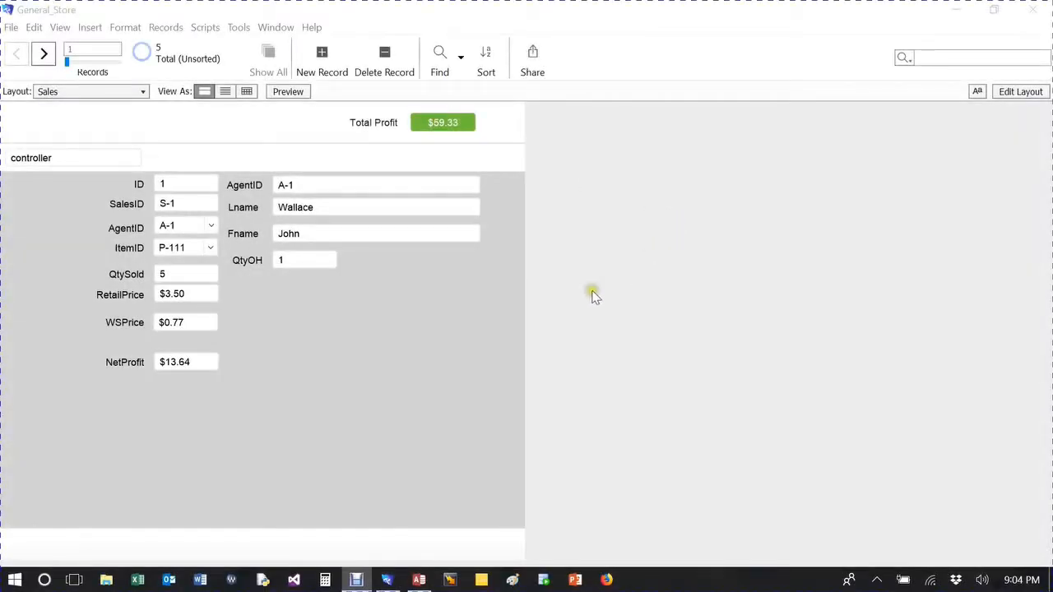
pyautogui.moveTo(365, 204)
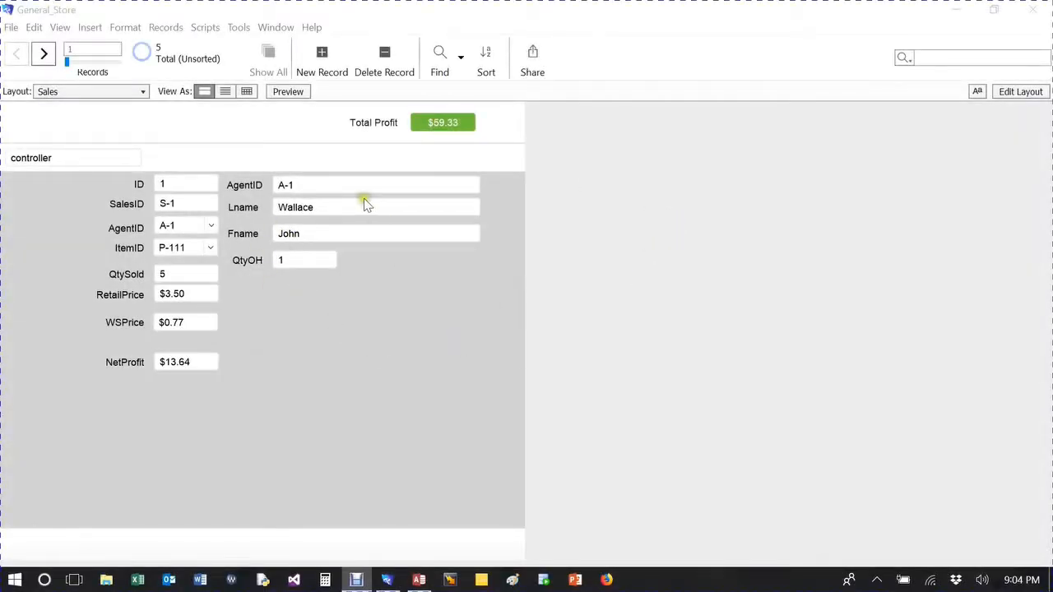
pyautogui.moveTo(135, 125)
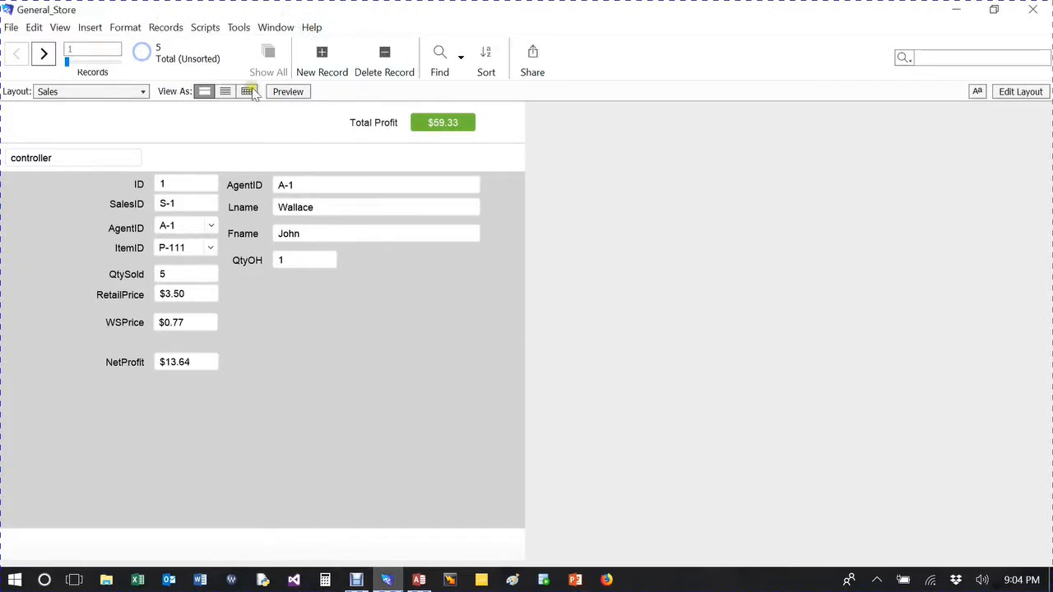
pyautogui.click(247, 92)
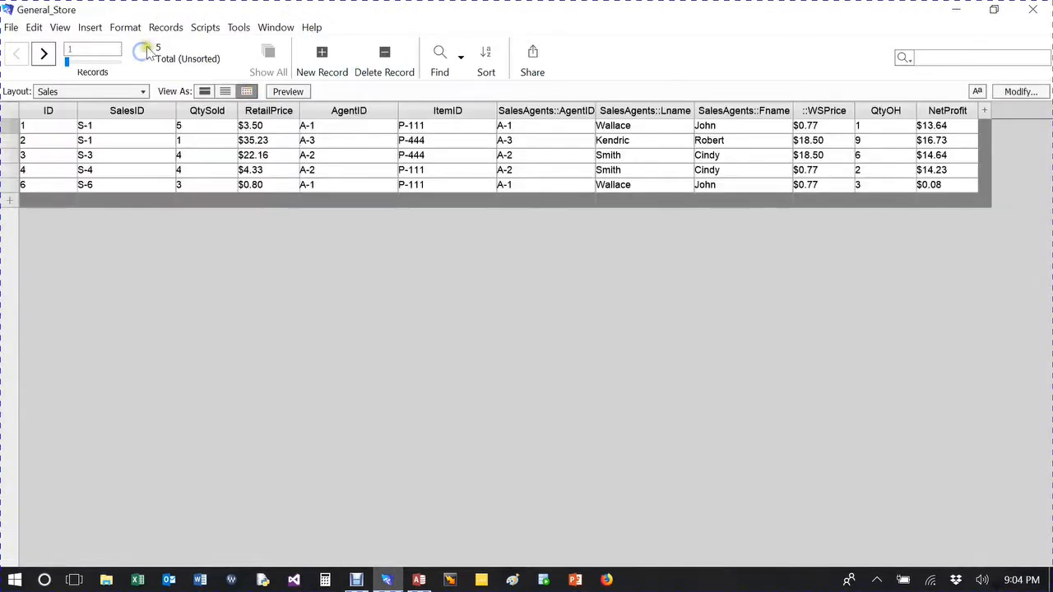
pyautogui.click(141, 92)
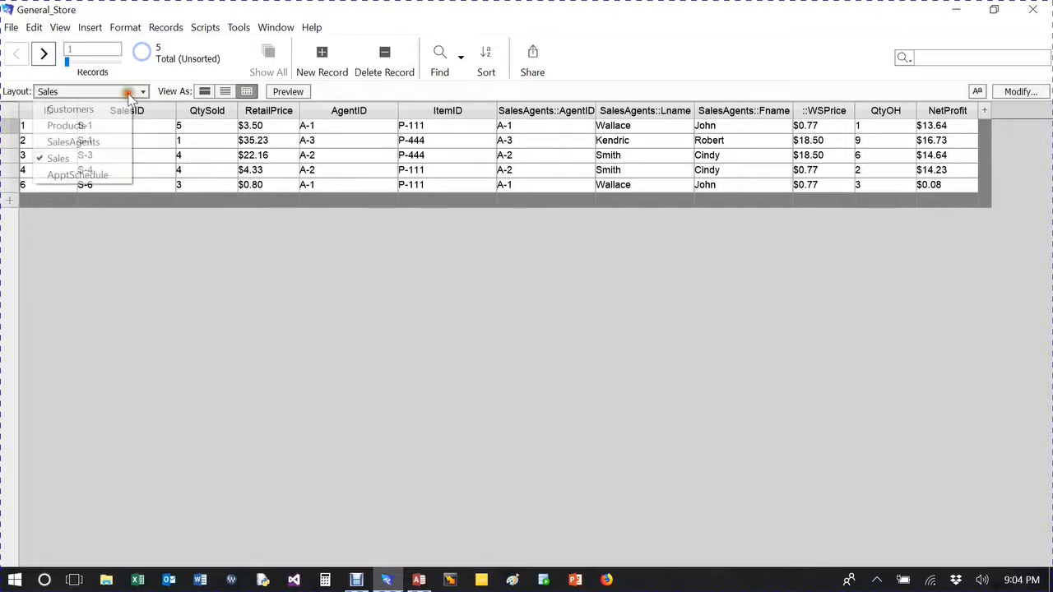
pyautogui.moveTo(69, 125)
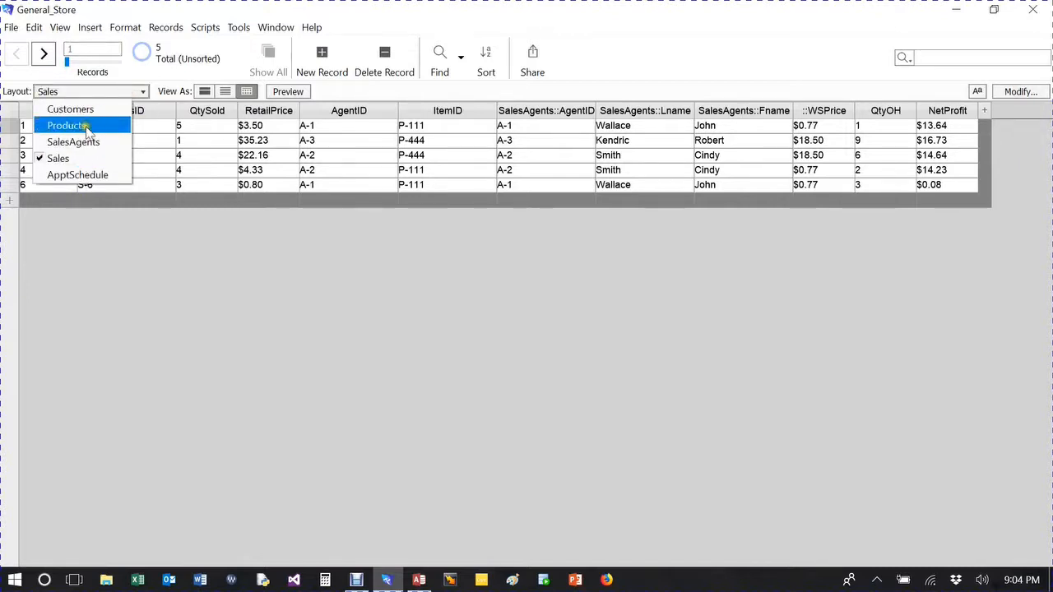
pyautogui.moveTo(379, 90)
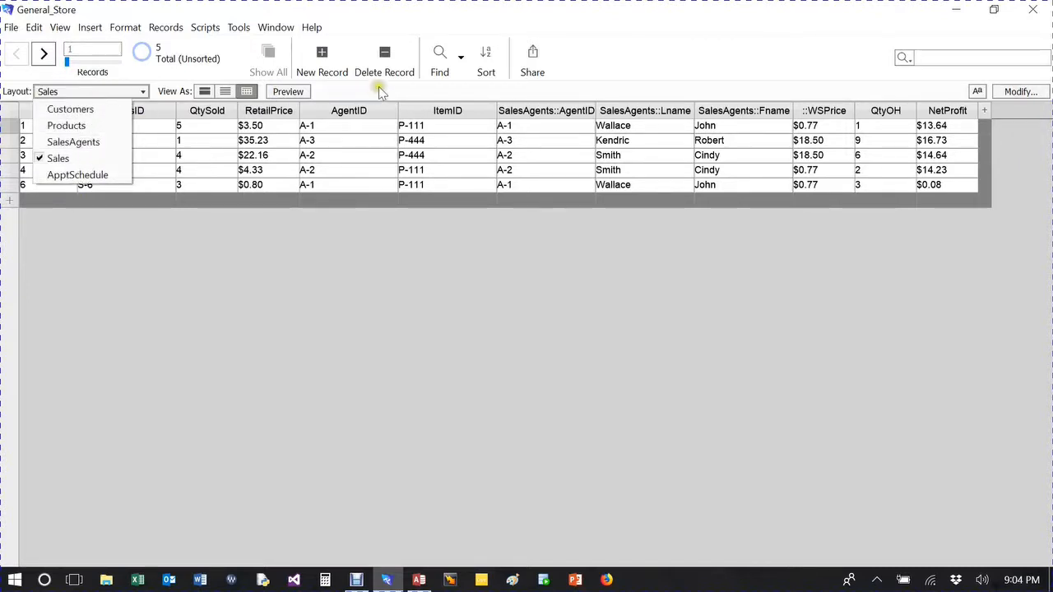
pyautogui.click(58, 158)
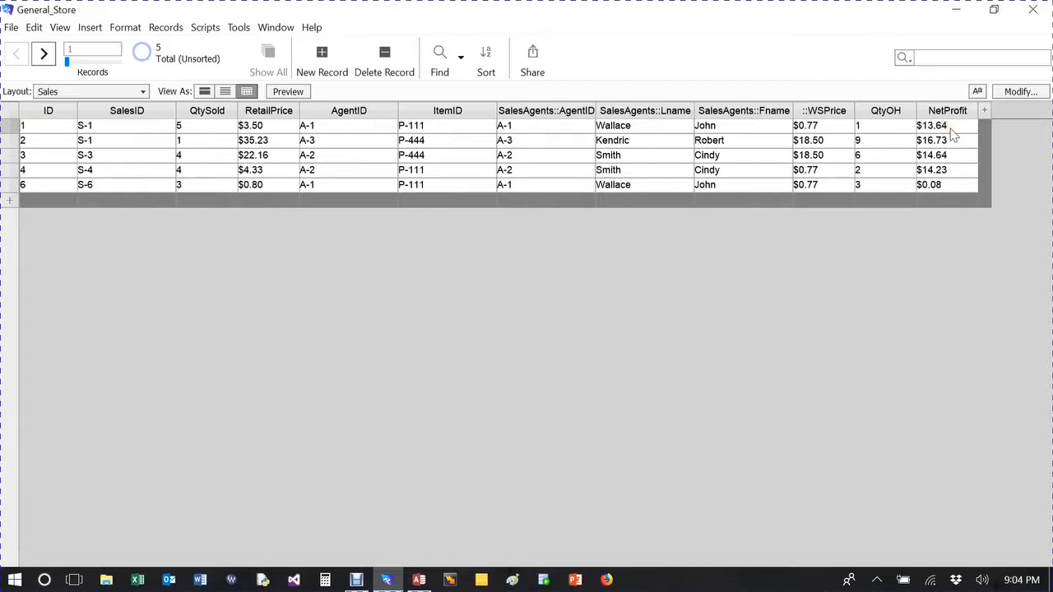
pyautogui.moveTo(932, 135)
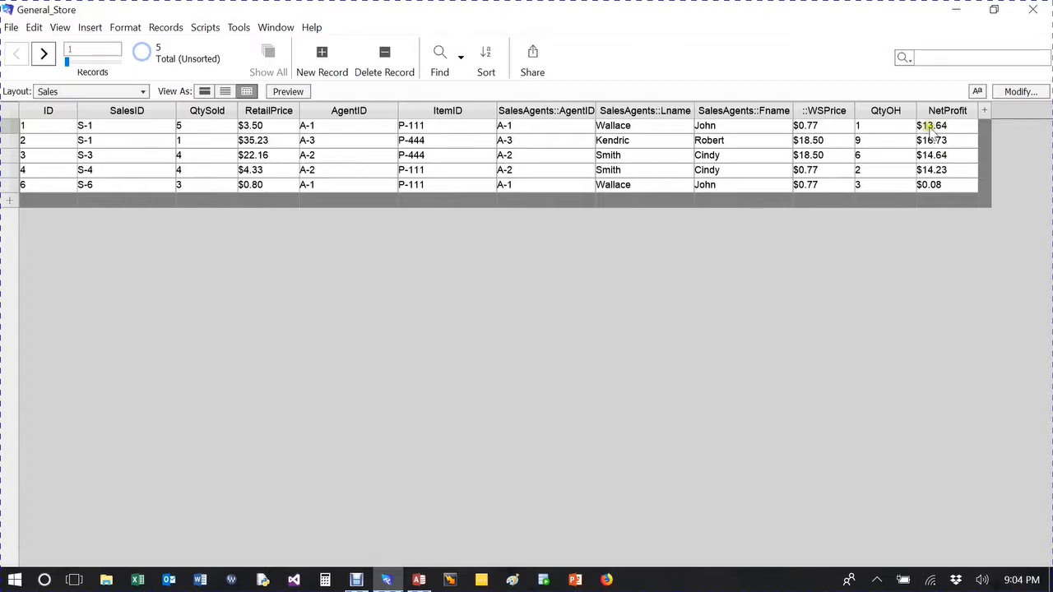
pyautogui.moveTo(359, 168)
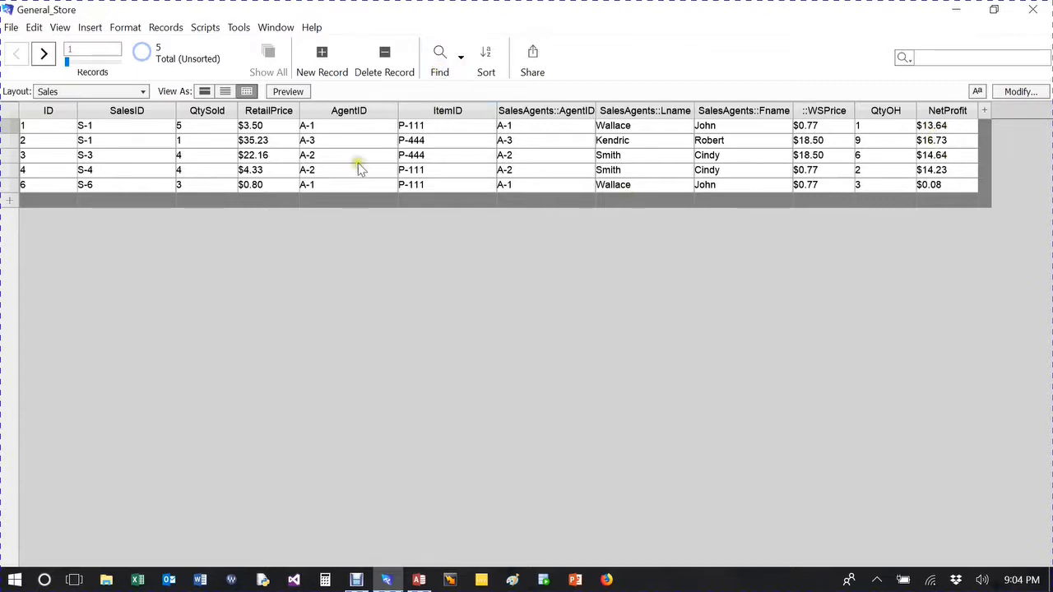
# Switch the Sales records to list view and start a fresh, empty find request.
pyautogui.click(223, 92)
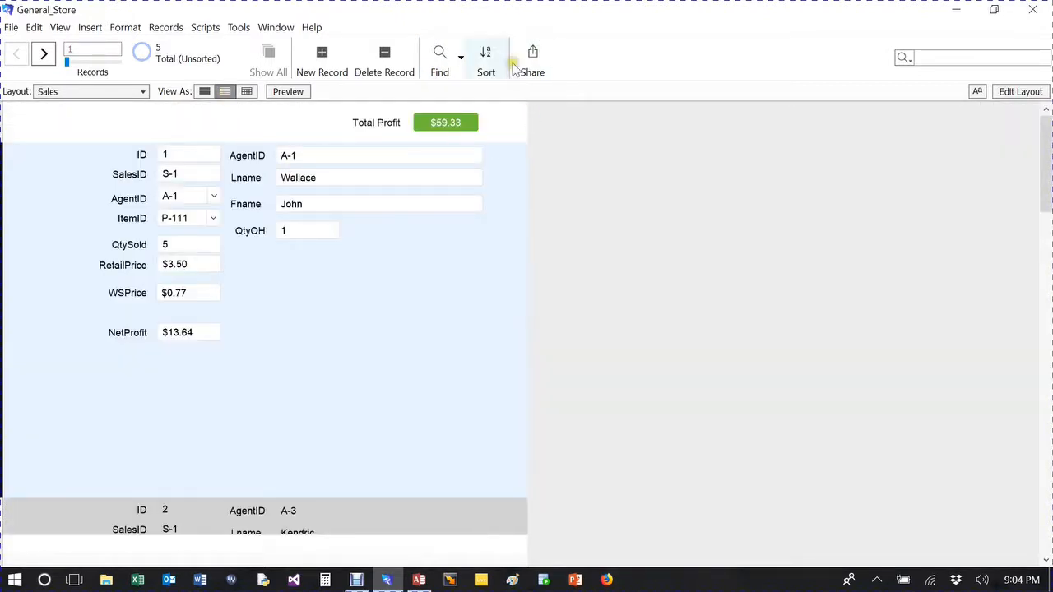
pyautogui.moveTo(439, 58)
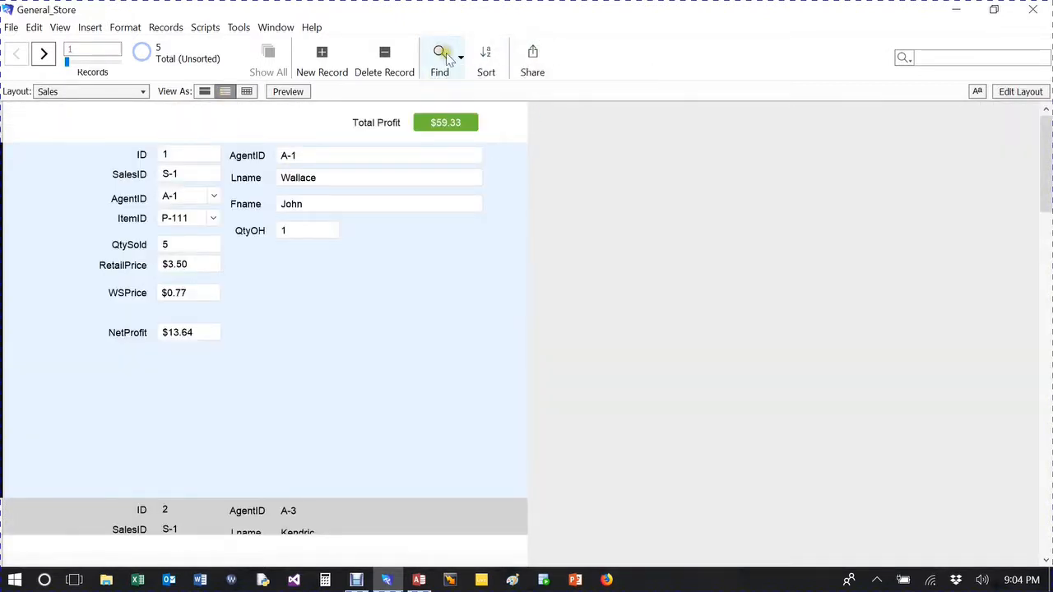
pyautogui.moveTo(439, 57)
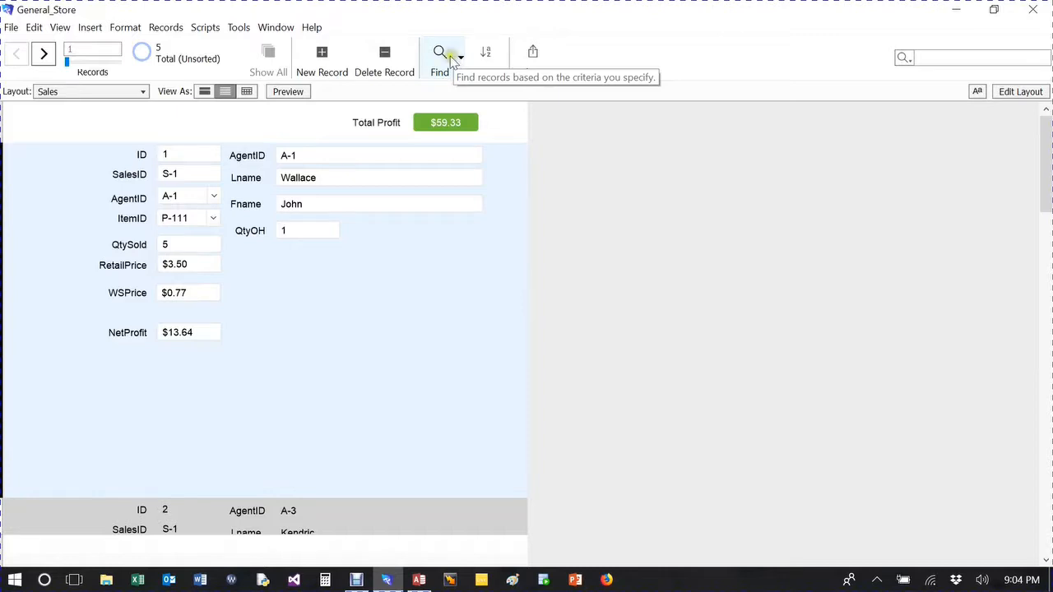
pyautogui.click(440, 57)
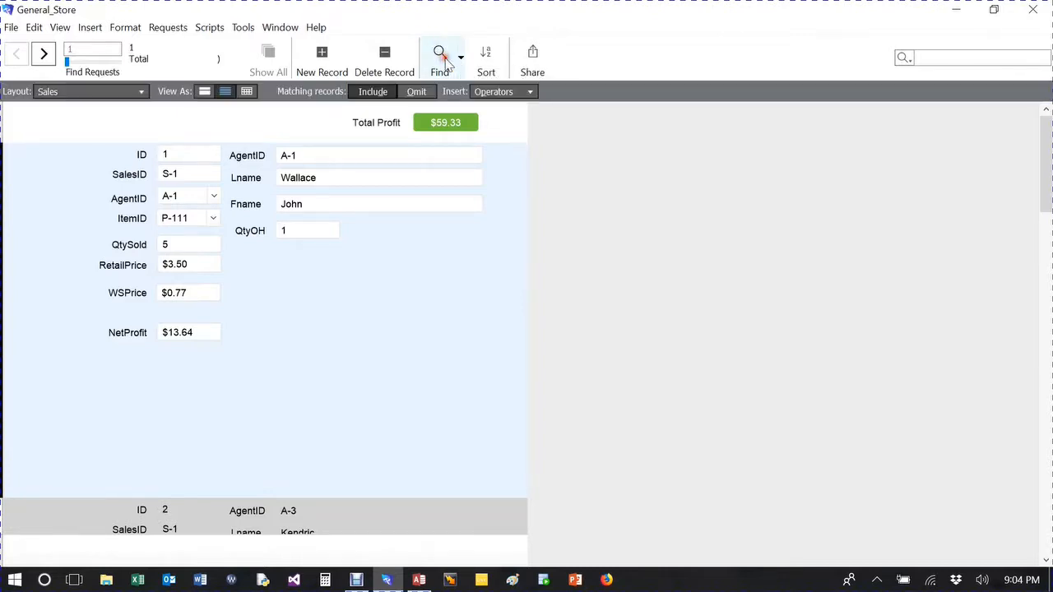
pyautogui.click(461, 58)
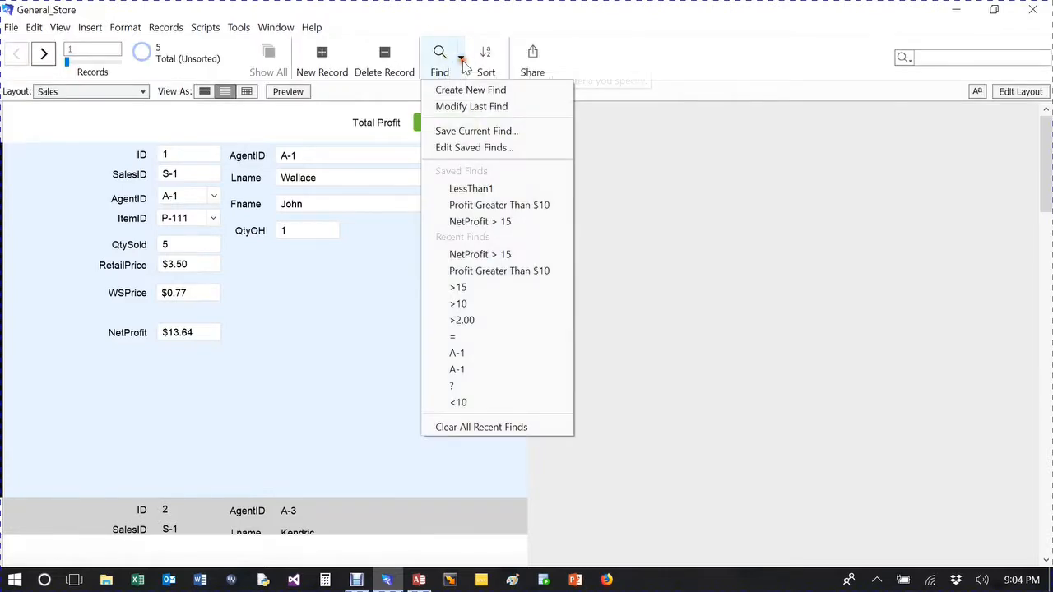
pyautogui.click(471, 89)
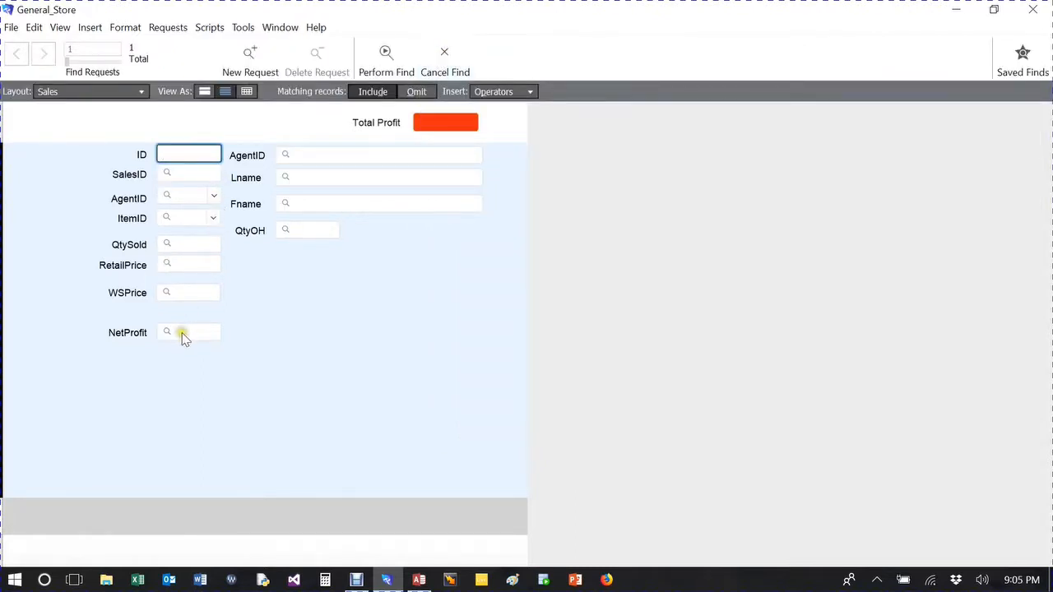
pyautogui.moveTo(288, 156)
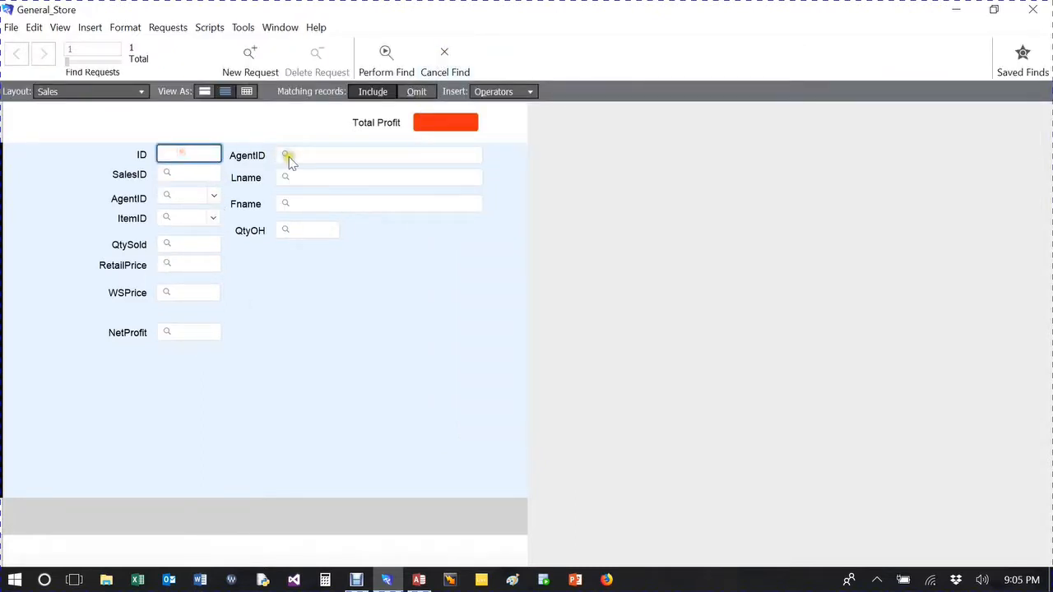
# Enter >14 as the NetProfit criterion and perform the find, returning 3 of 5 records.
pyautogui.click(306, 230)
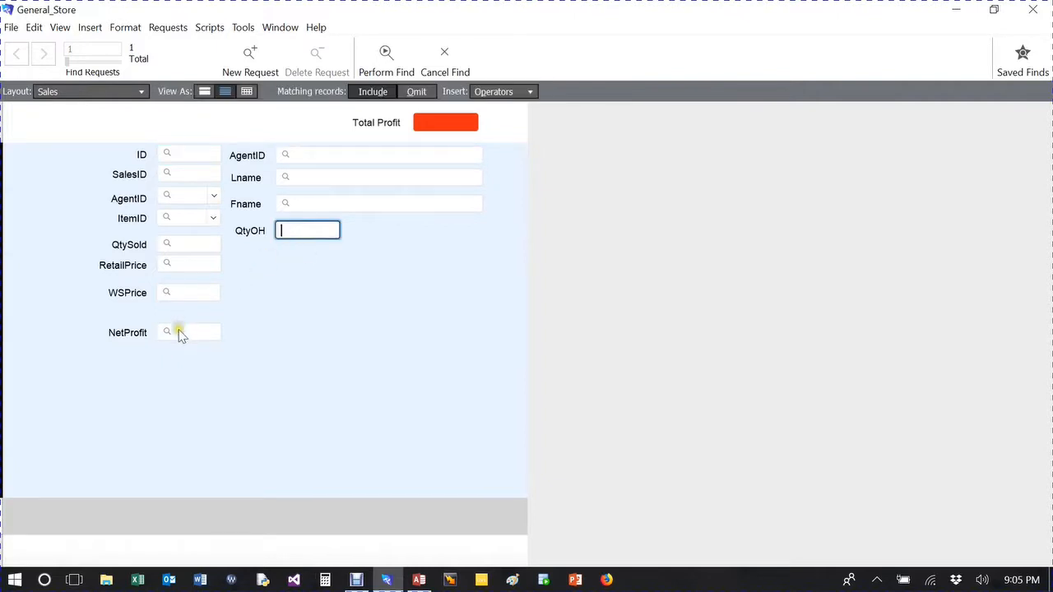
pyautogui.click(188, 332)
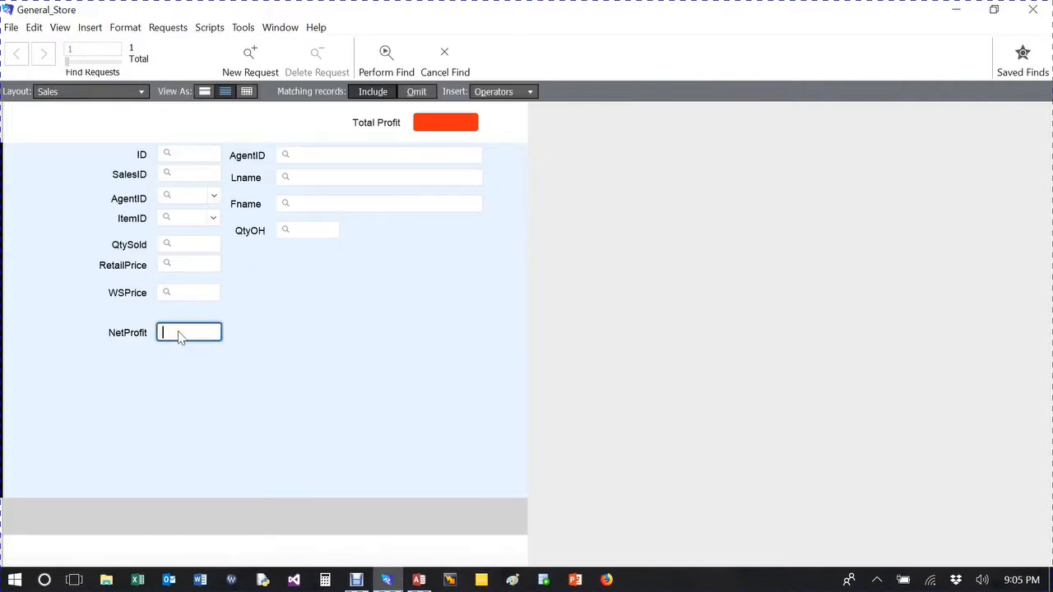
pyautogui.write('>')
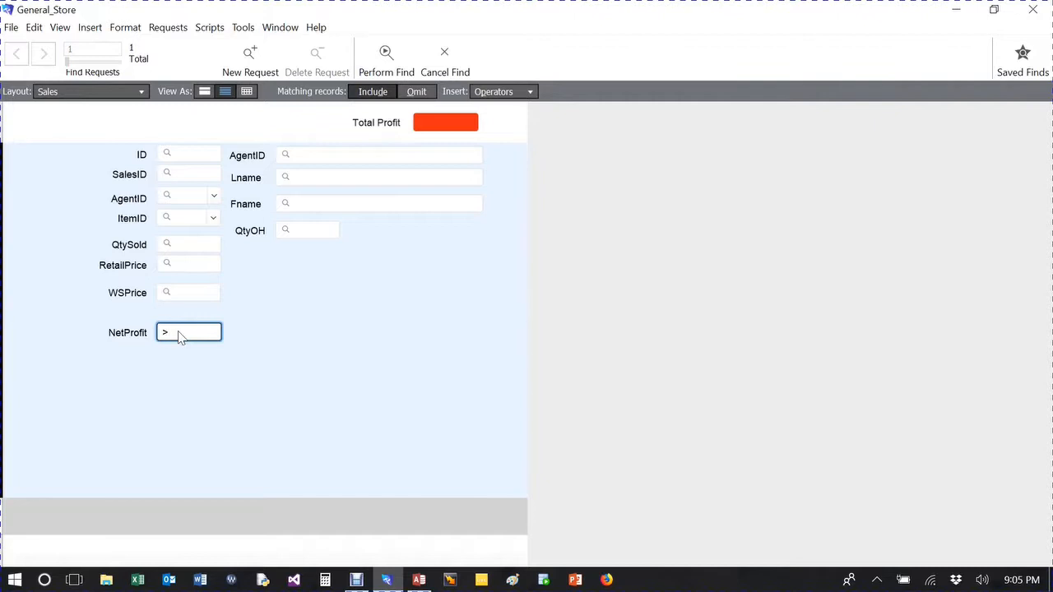
pyautogui.write('14')
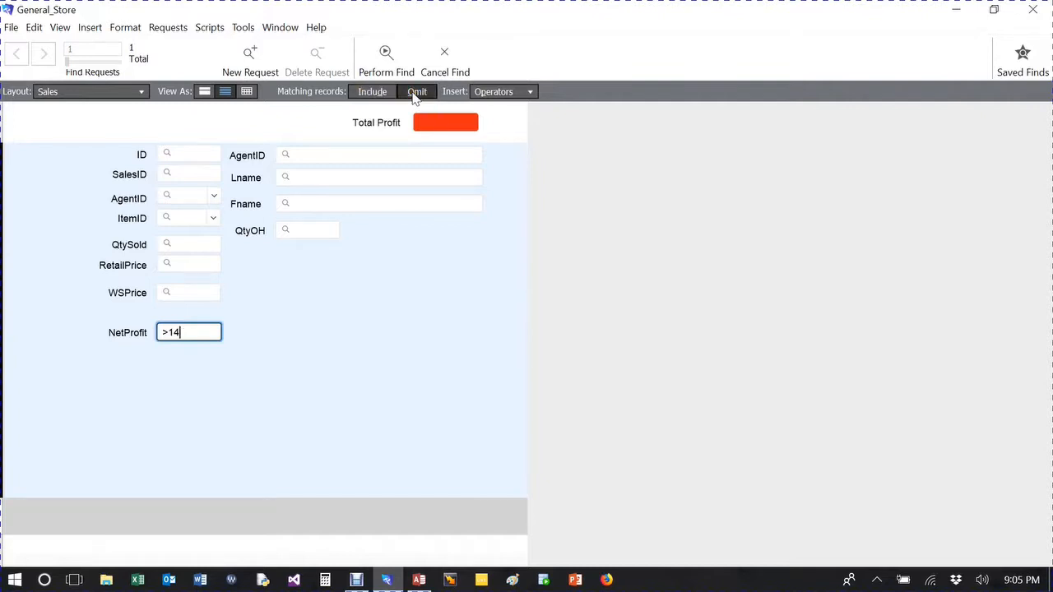
pyautogui.moveTo(418, 92)
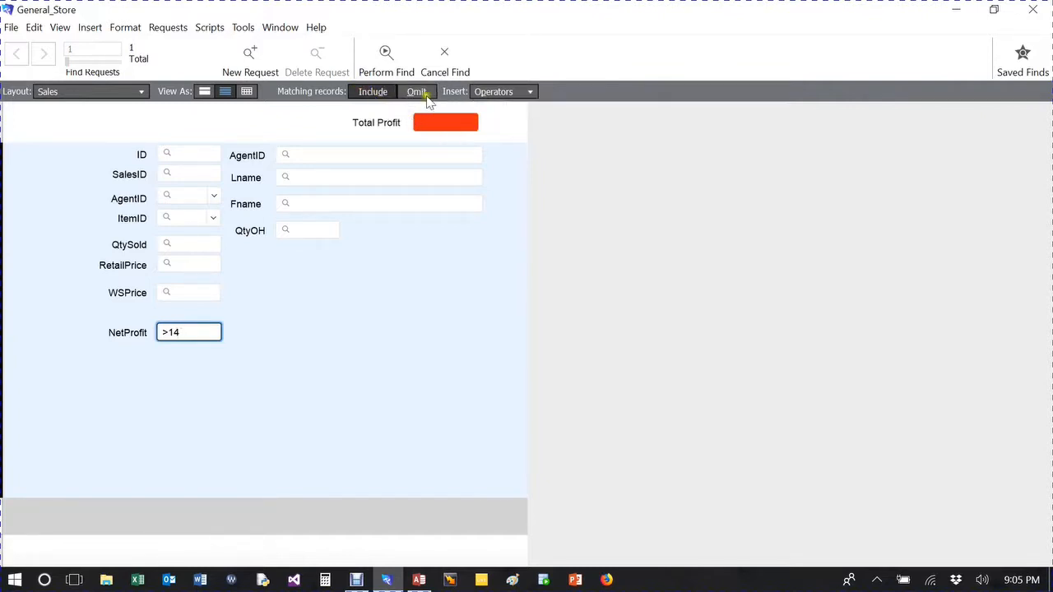
pyautogui.click(385, 58)
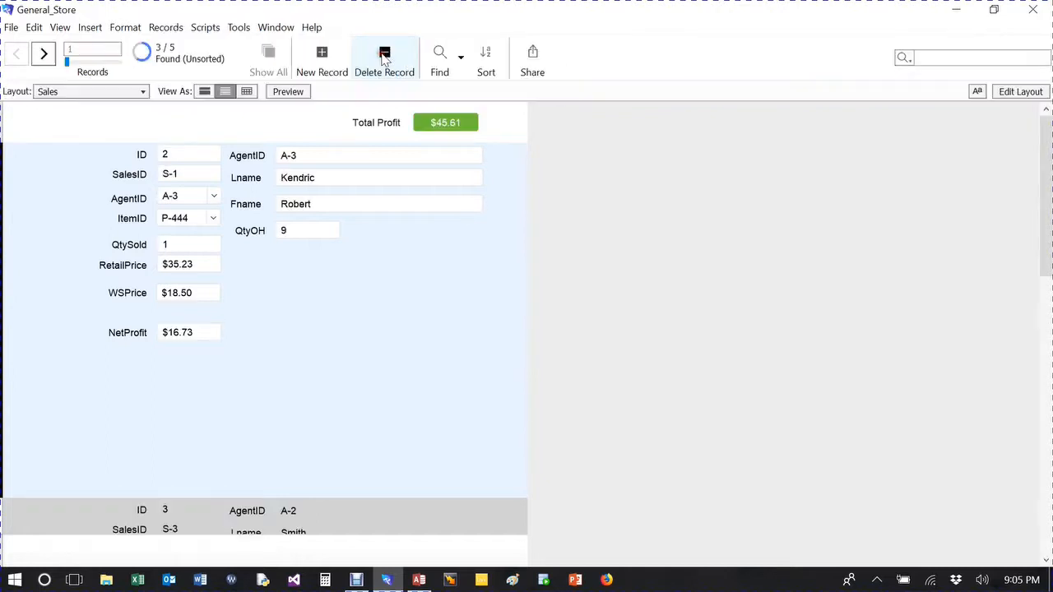
pyautogui.moveTo(222, 112)
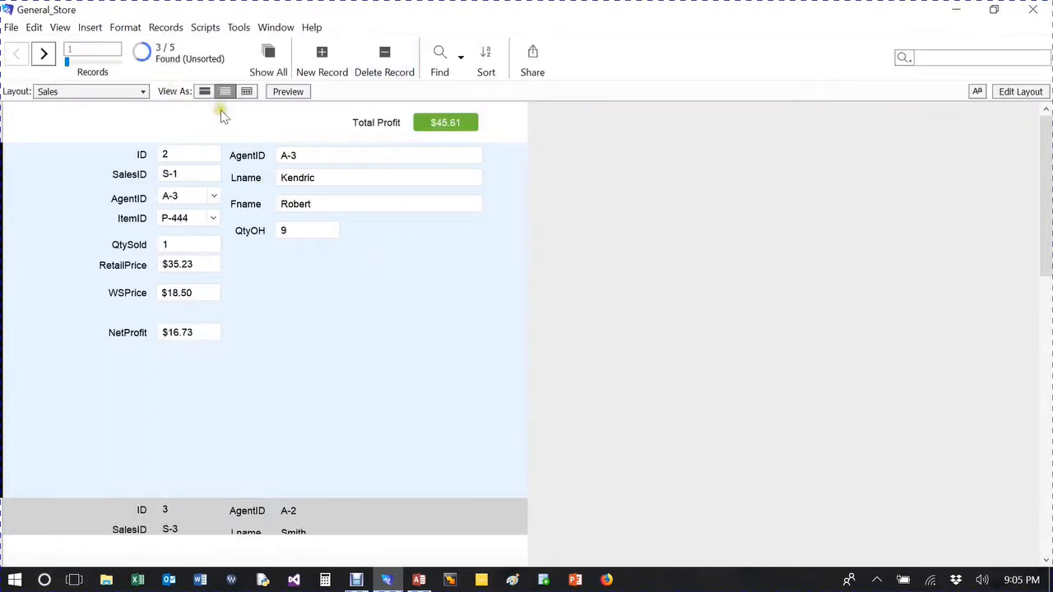
pyautogui.moveTo(187, 97)
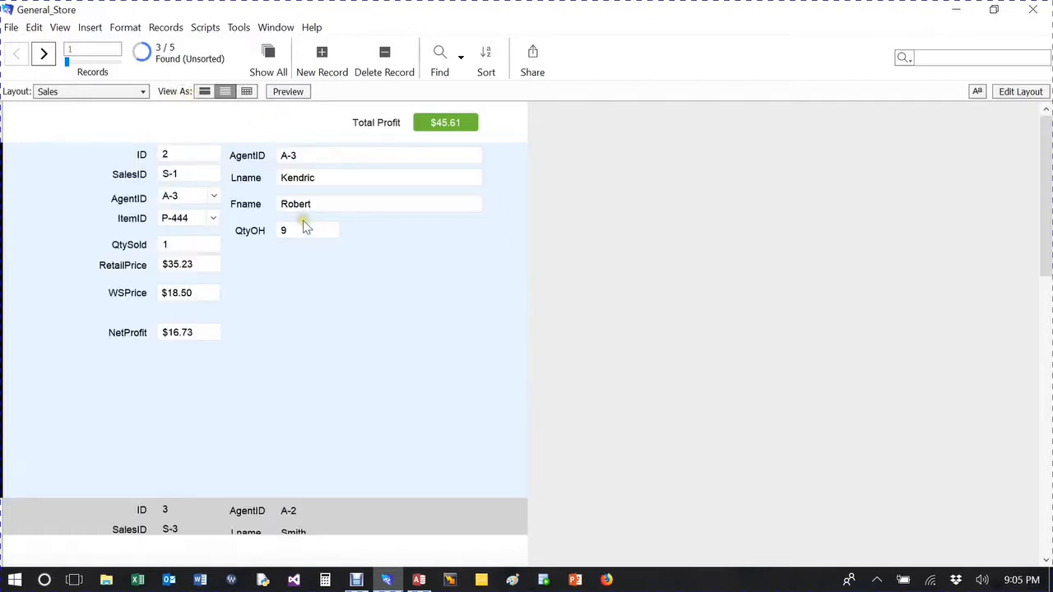
pyautogui.moveTo(267, 135)
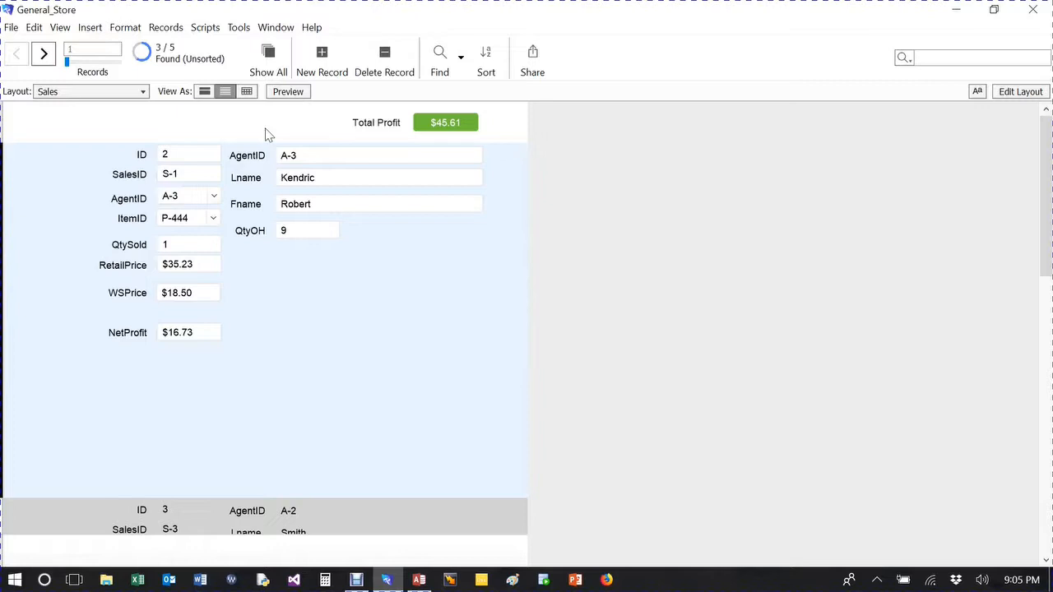
pyautogui.moveTo(273, 173)
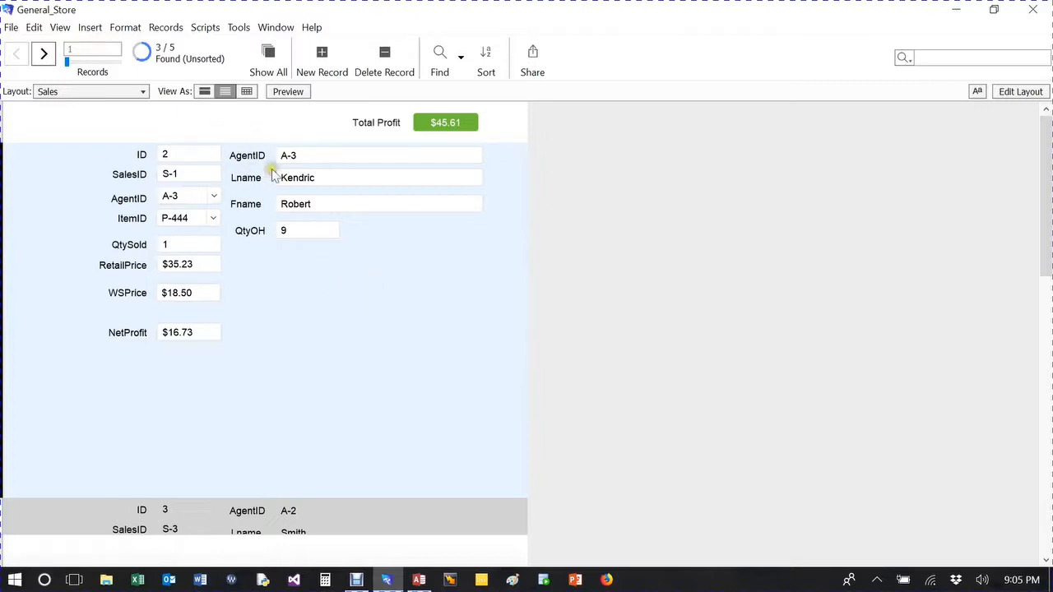
pyautogui.moveTo(426, 256)
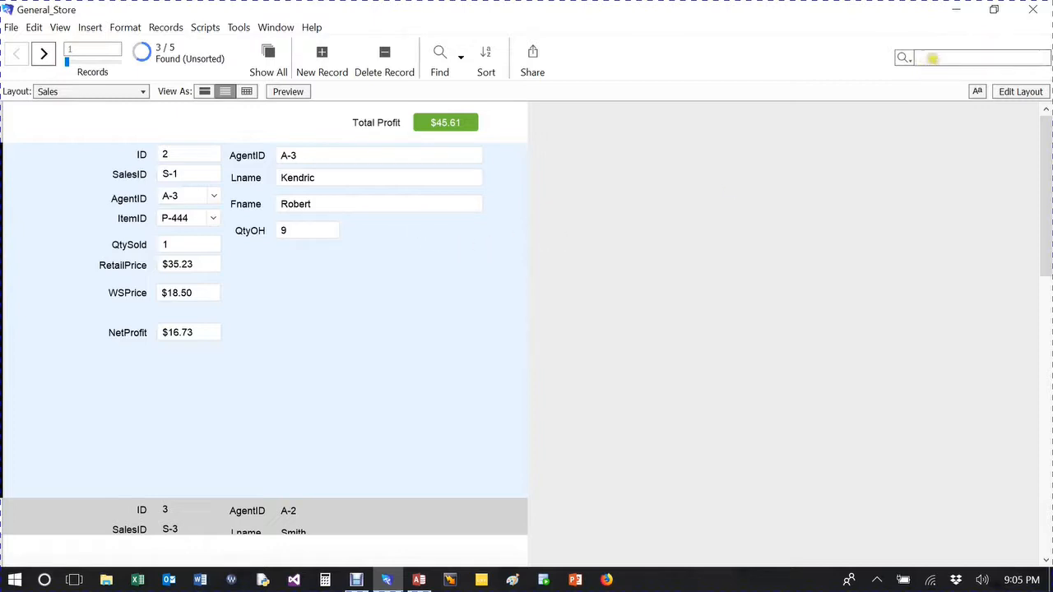
# Use Show All so all five Sales records return instead of the three found ones.
pyautogui.click(979, 57)
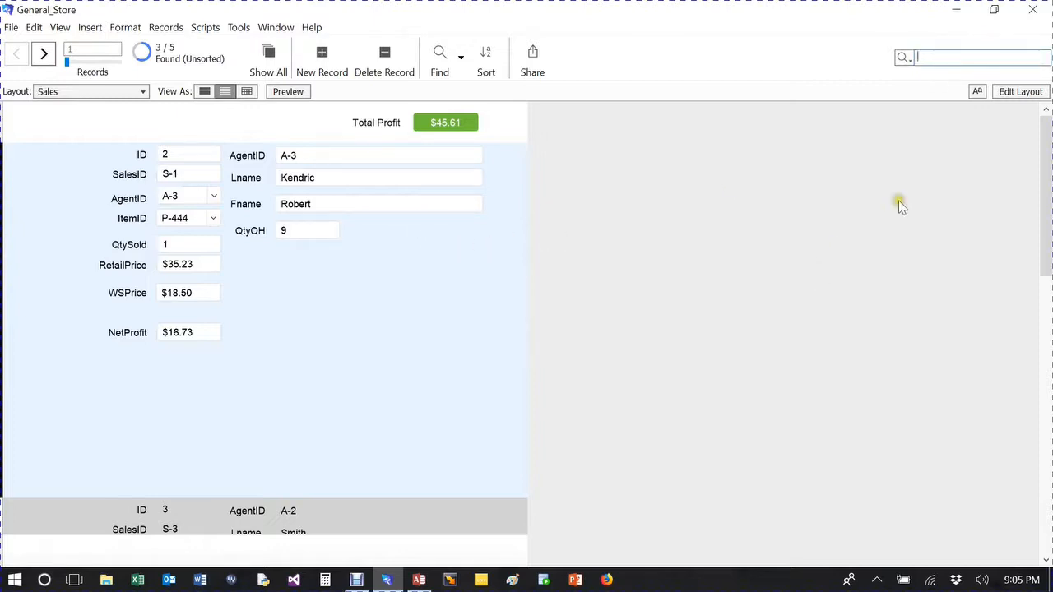
pyautogui.moveTo(349, 326)
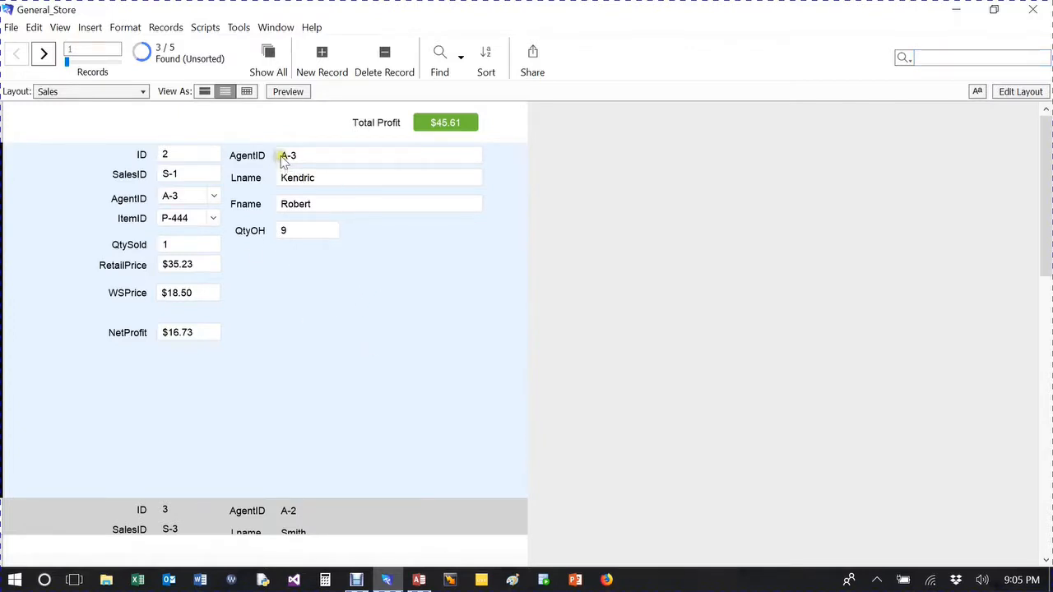
pyautogui.moveTo(296, 135)
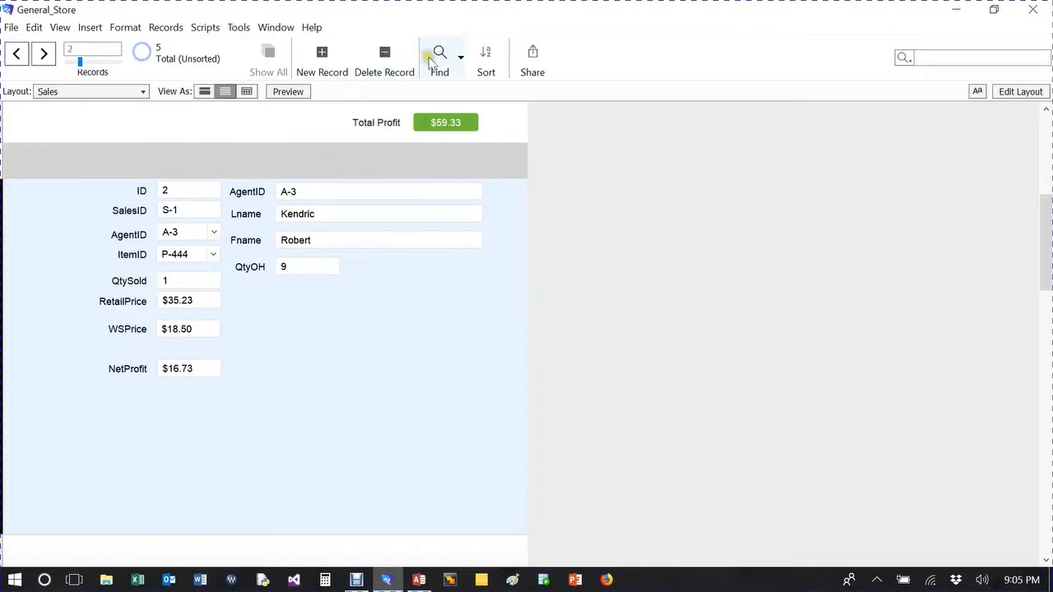
pyautogui.moveTo(464, 56)
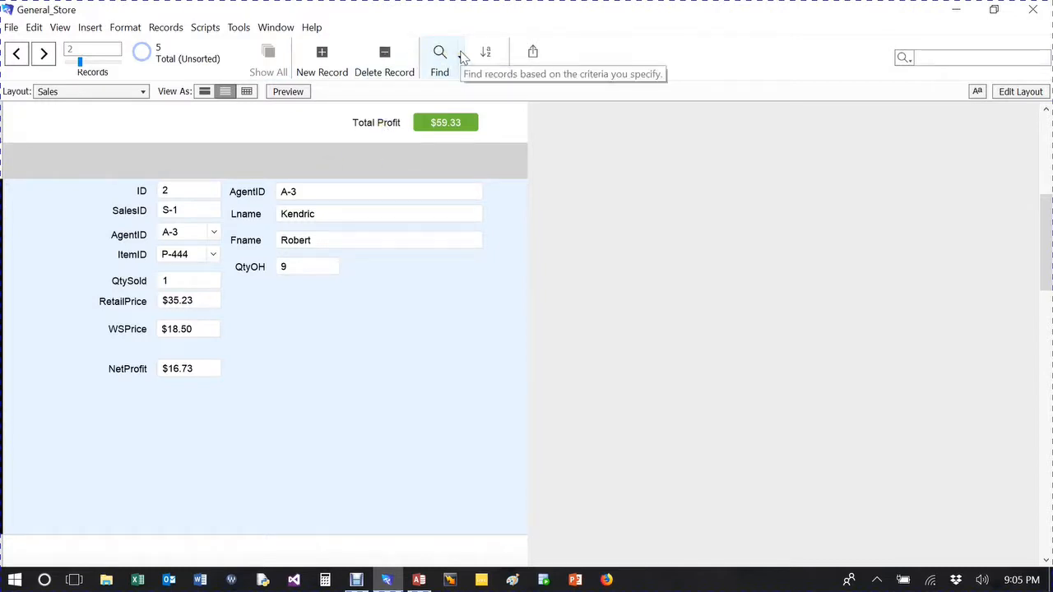
# Start a new blank find request, then cancel it back to the records.
pyautogui.click(460, 53)
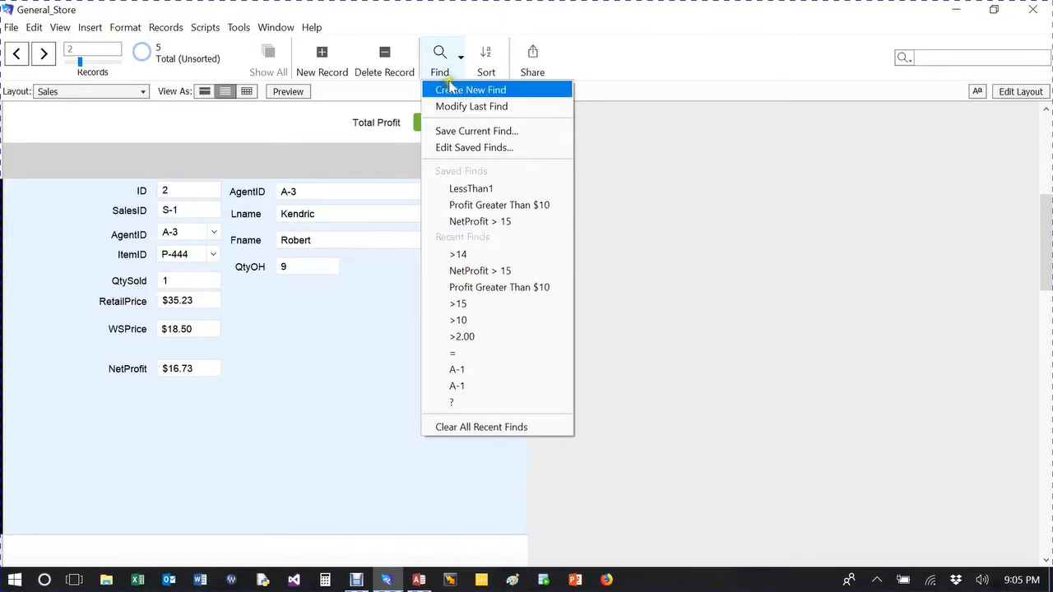
pyautogui.click(470, 89)
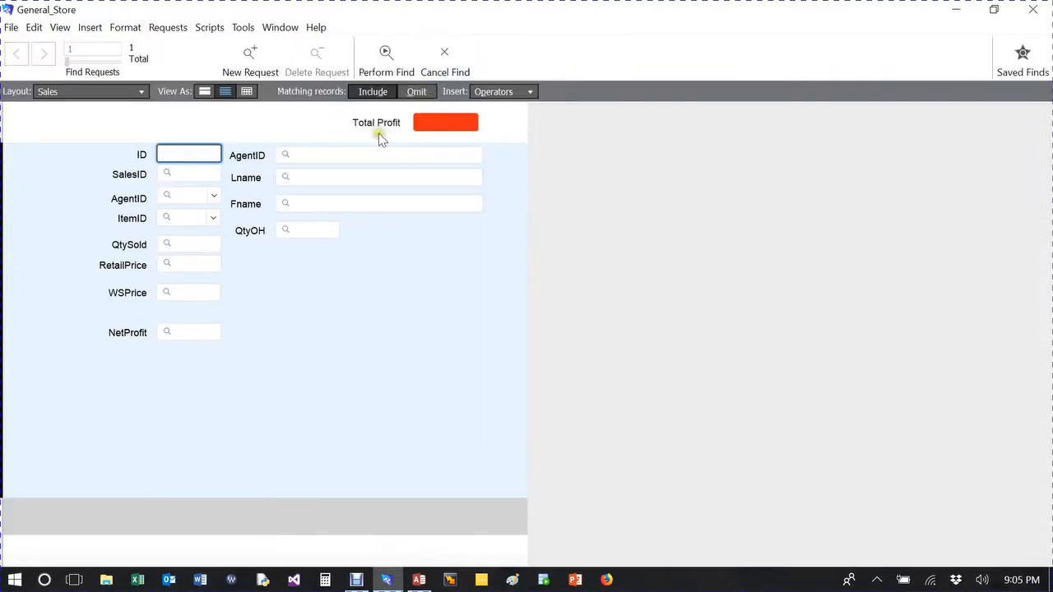
pyautogui.click(385, 58)
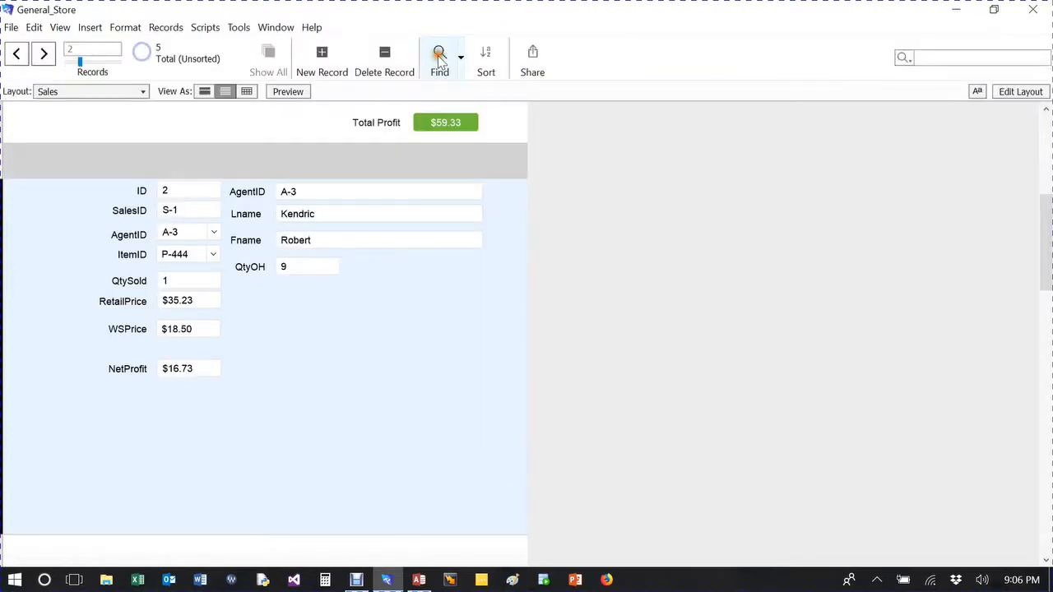
# Run the saved Profit Greater Than $10 find, returning 4 of 5 records totaling $59.24.
pyautogui.click(461, 58)
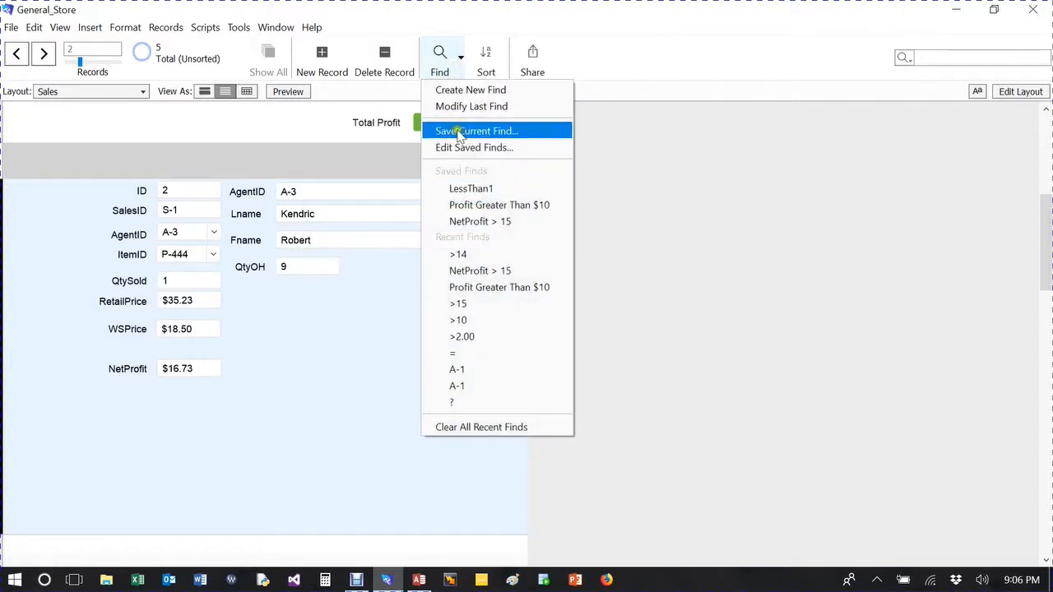
pyautogui.moveTo(500, 204)
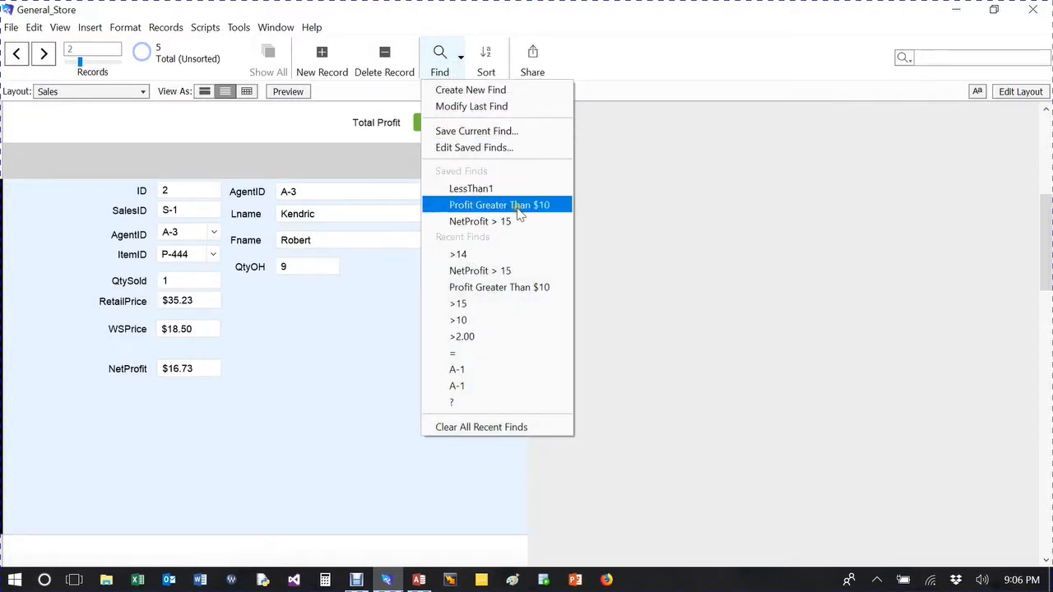
pyautogui.click(499, 204)
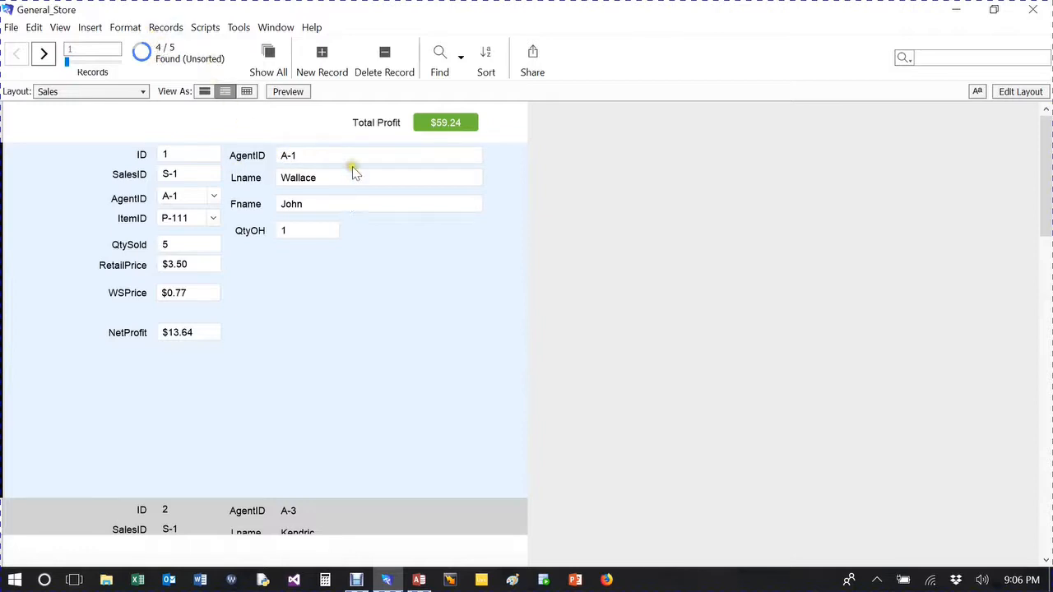
pyautogui.click(461, 51)
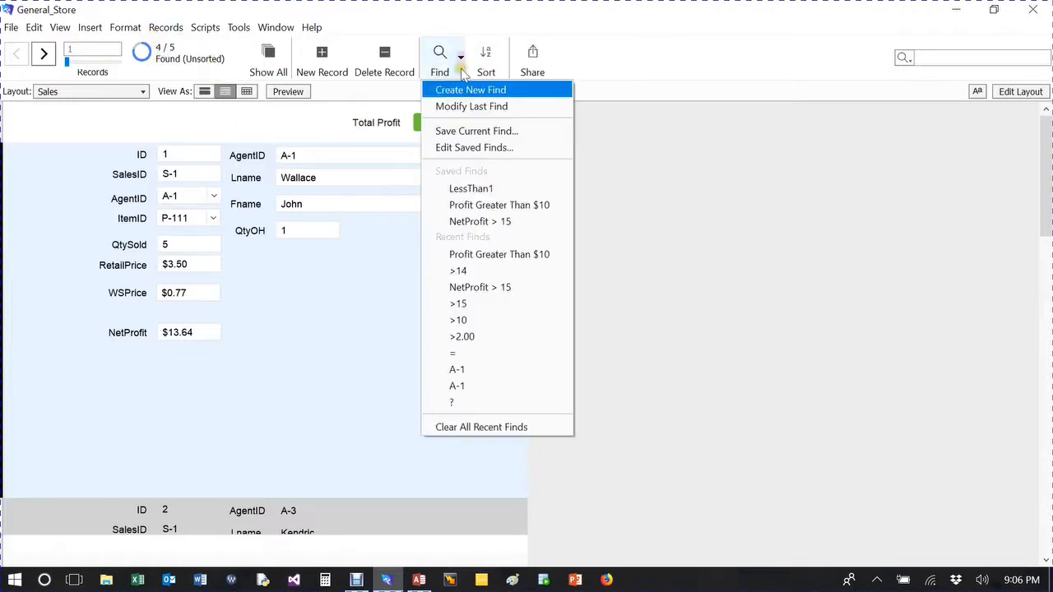
pyautogui.moveTo(471, 188)
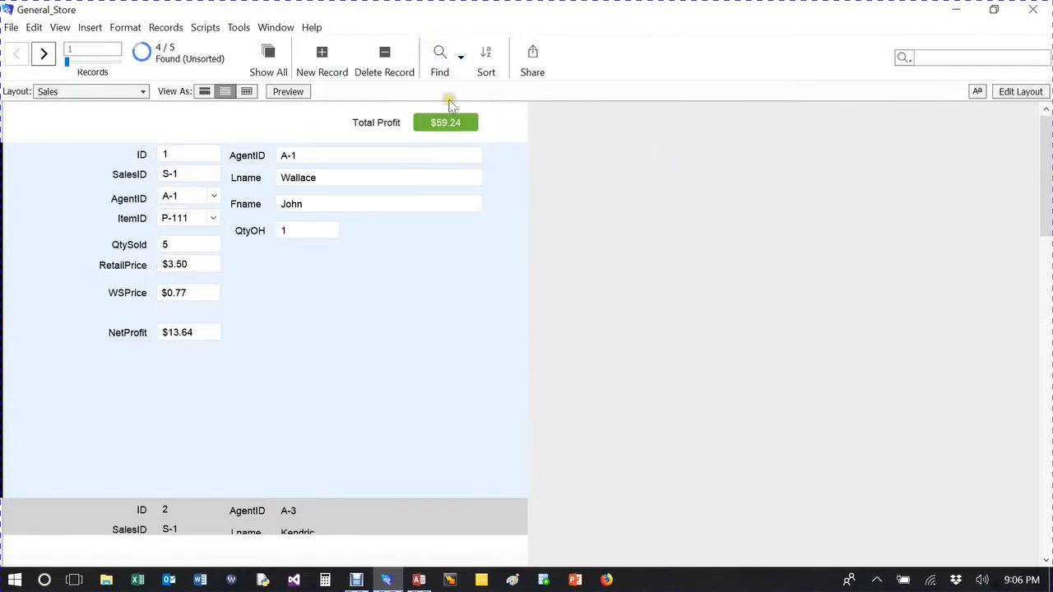
pyautogui.moveTo(725, 346)
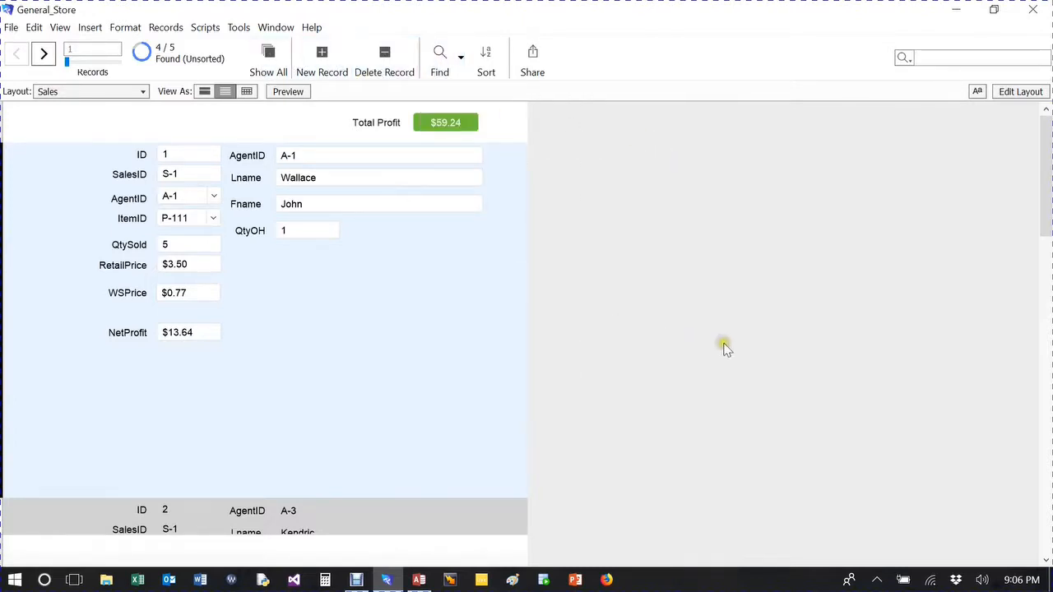
pyautogui.moveTo(268, 57)
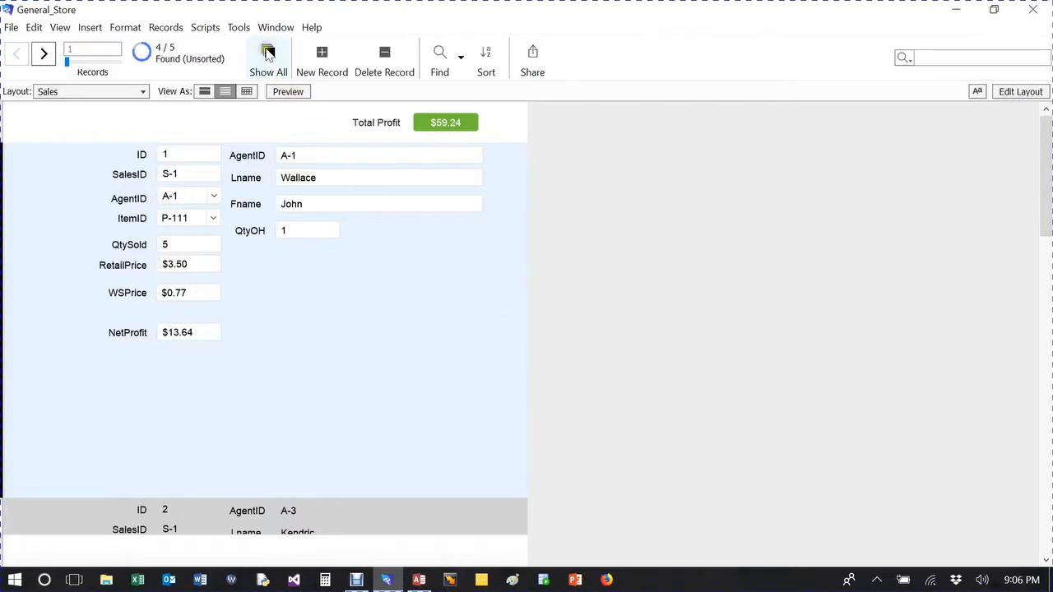
# Show all five Sales records again, leave QtyOH unchanged, and reopen the saved finds list.
pyautogui.click(268, 53)
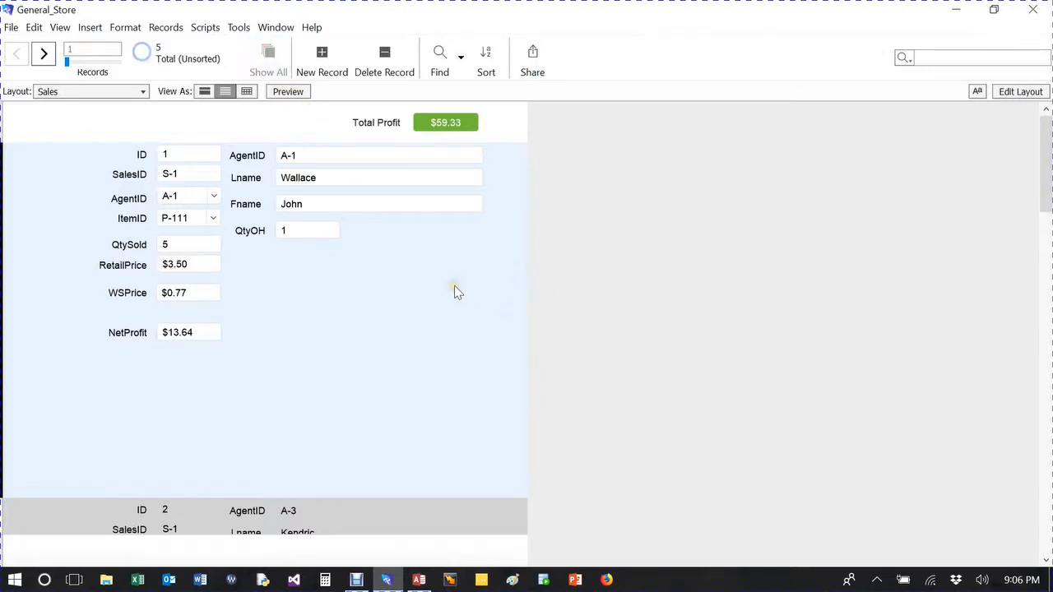
pyautogui.scroll(-3)
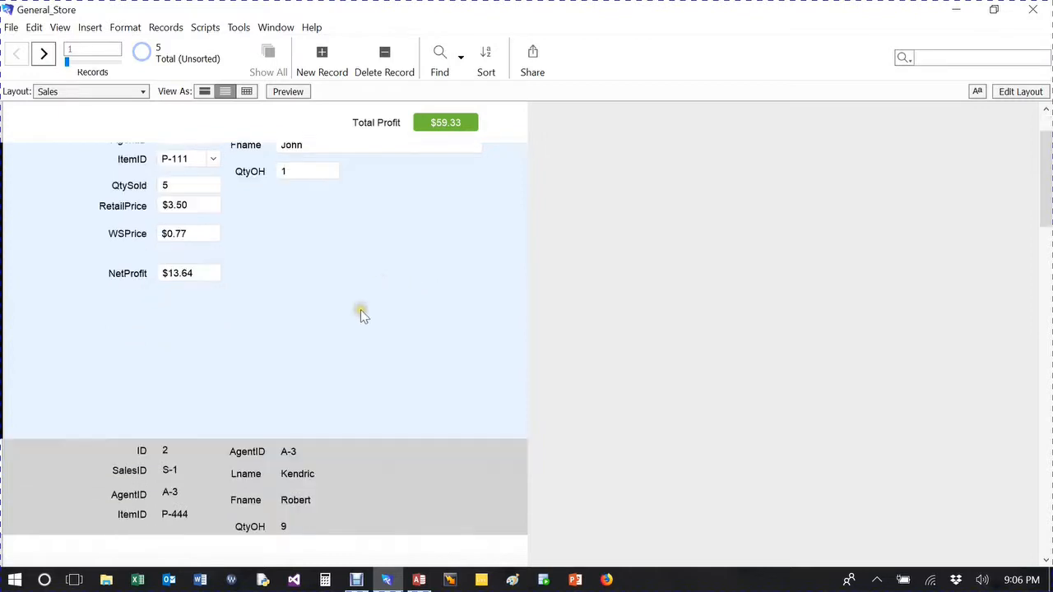
pyautogui.scroll(3)
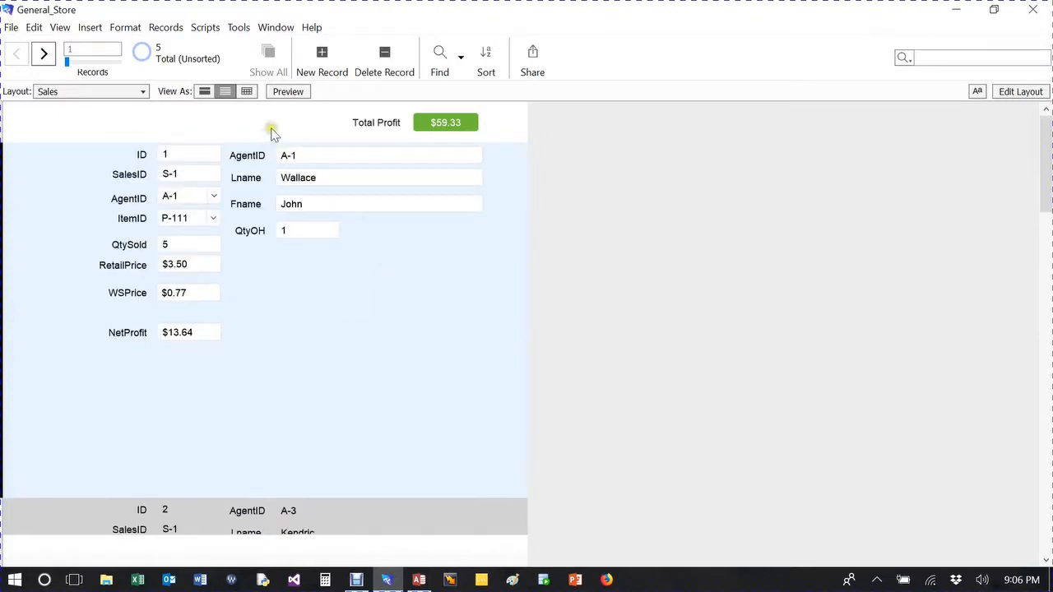
pyautogui.moveTo(322, 237)
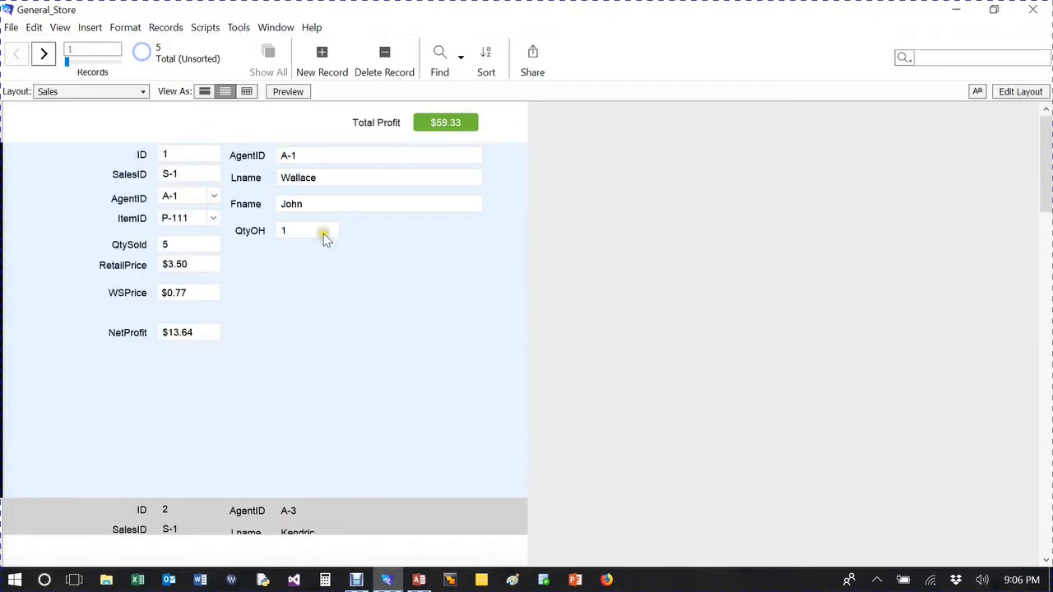
pyautogui.click(306, 231)
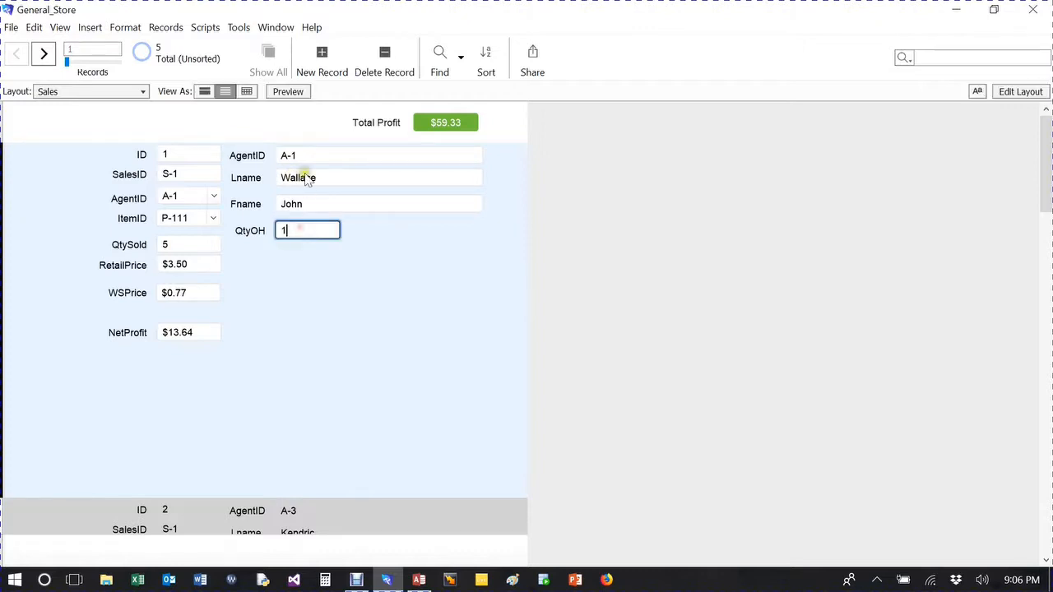
pyautogui.click(272, 124)
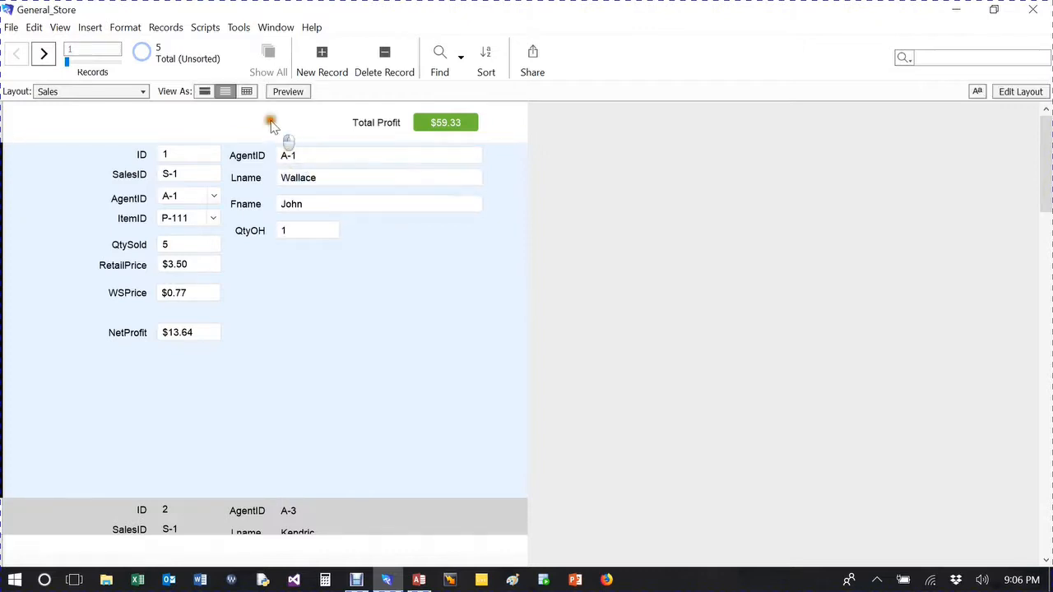
pyautogui.moveTo(349, 204)
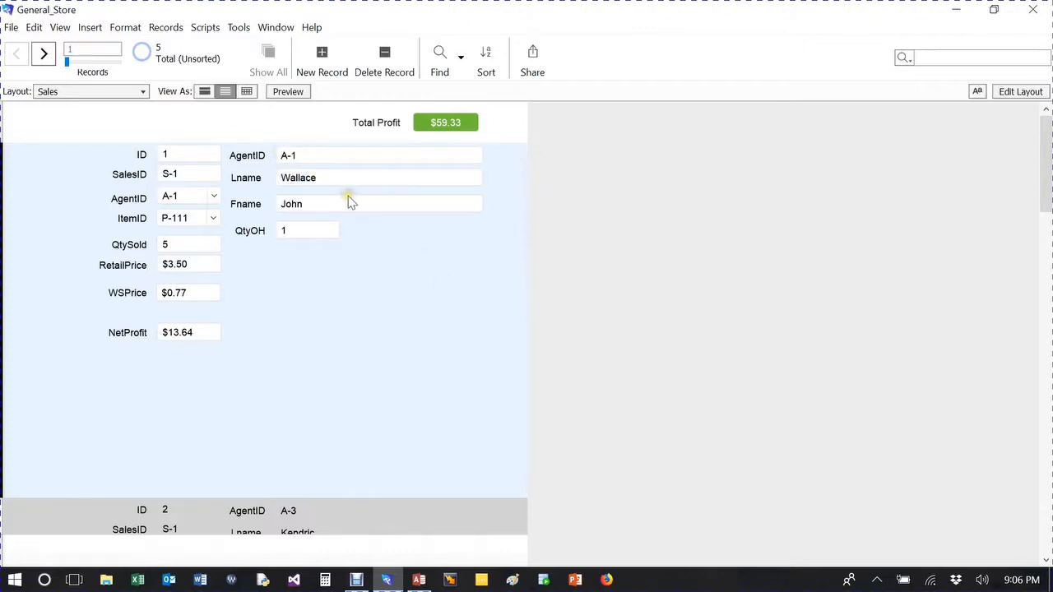
pyautogui.moveTo(441, 257)
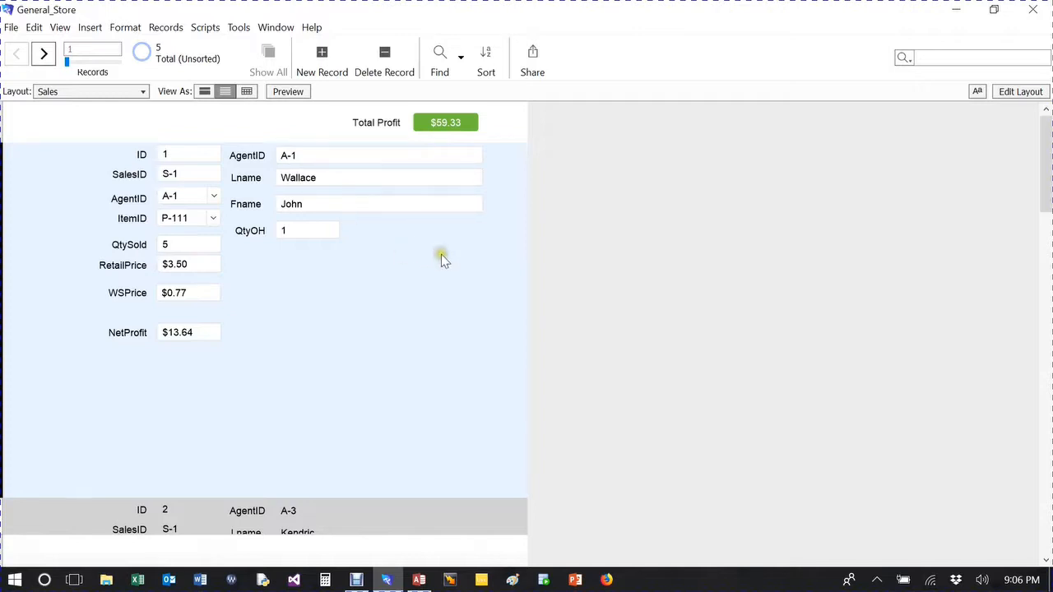
pyautogui.moveTo(401, 86)
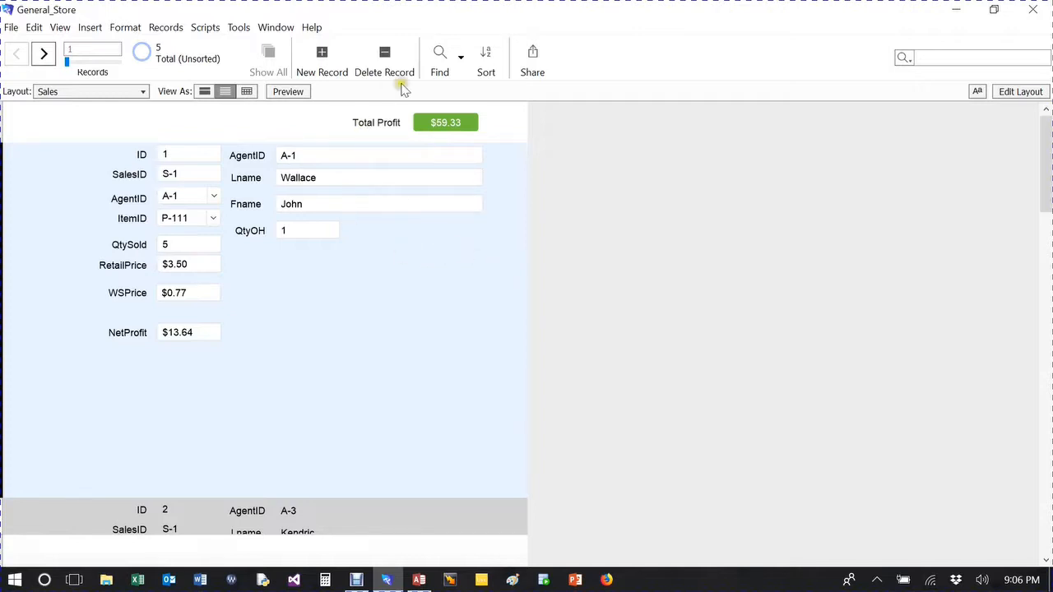
pyautogui.click(461, 58)
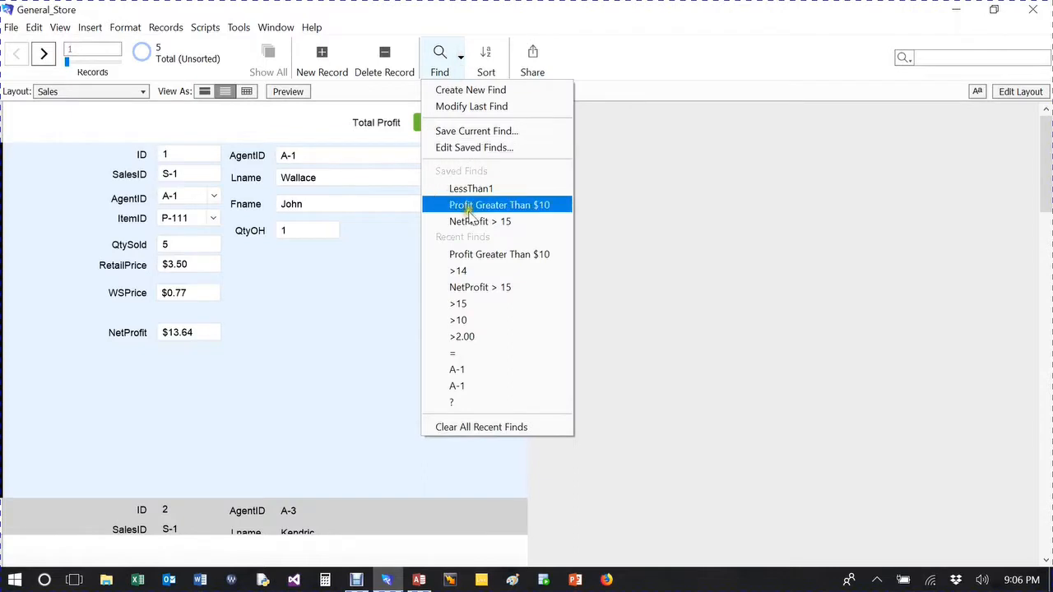
# Apply the saved Profit Greater Than $10 find, narrowing to 3 of 5 records at $27.95.
pyautogui.click(471, 188)
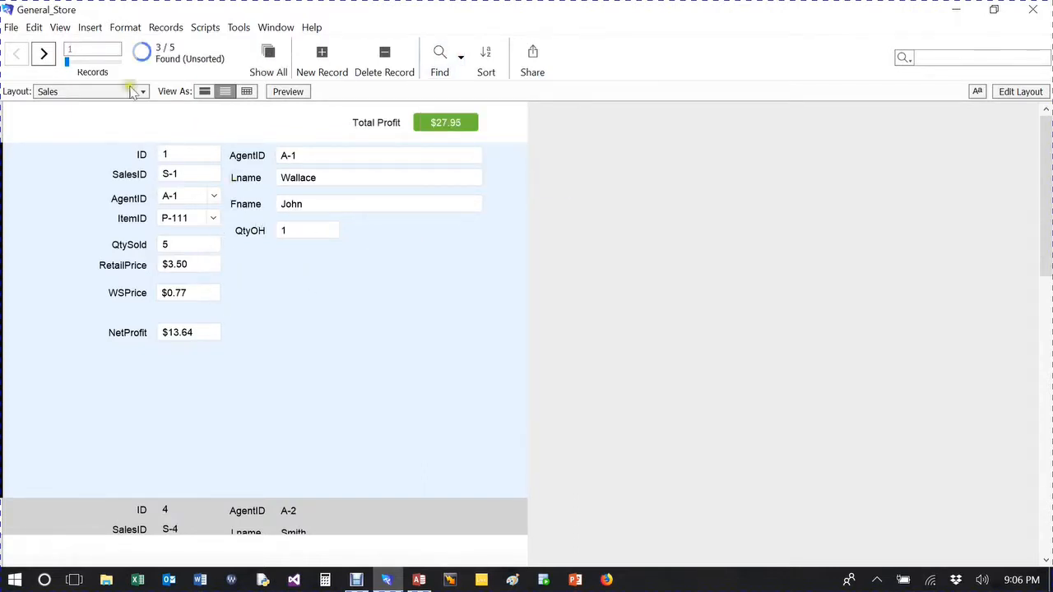
pyautogui.moveTo(408, 256)
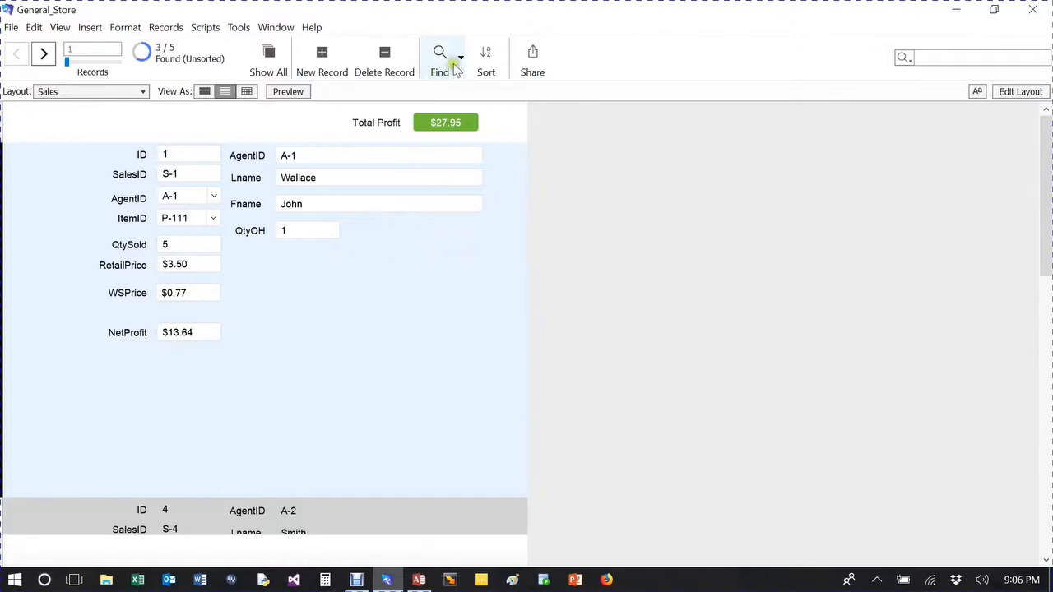
pyautogui.moveTo(385, 52)
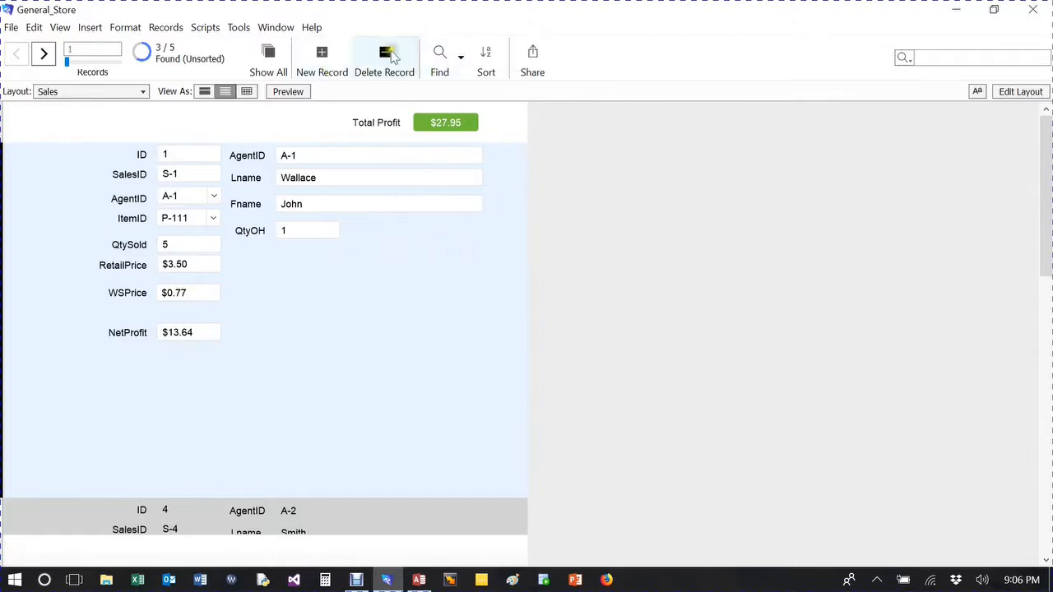
pyautogui.moveTo(426, 382)
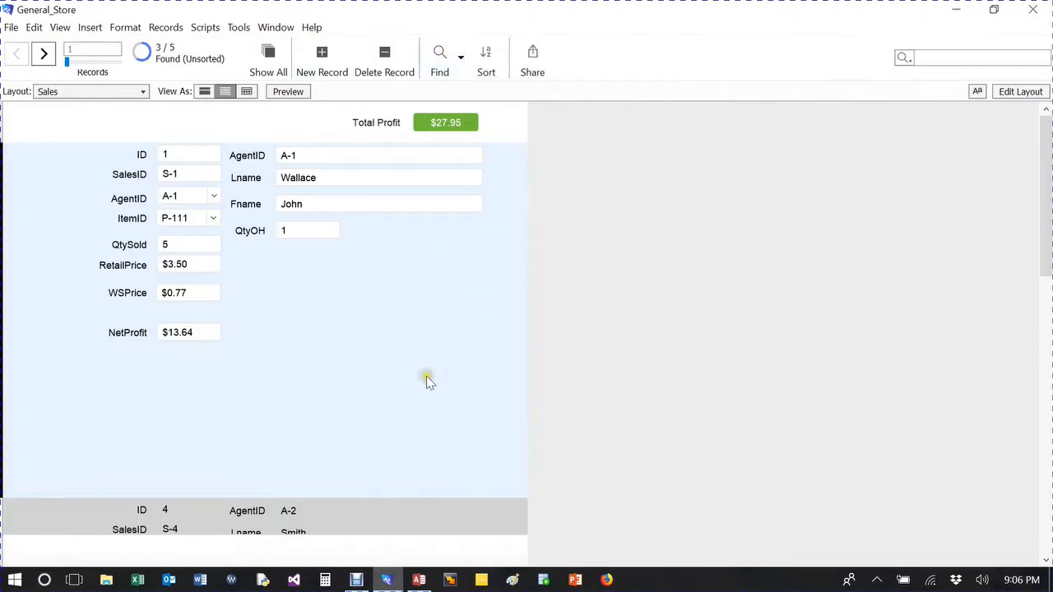
pyautogui.moveTo(913, 132)
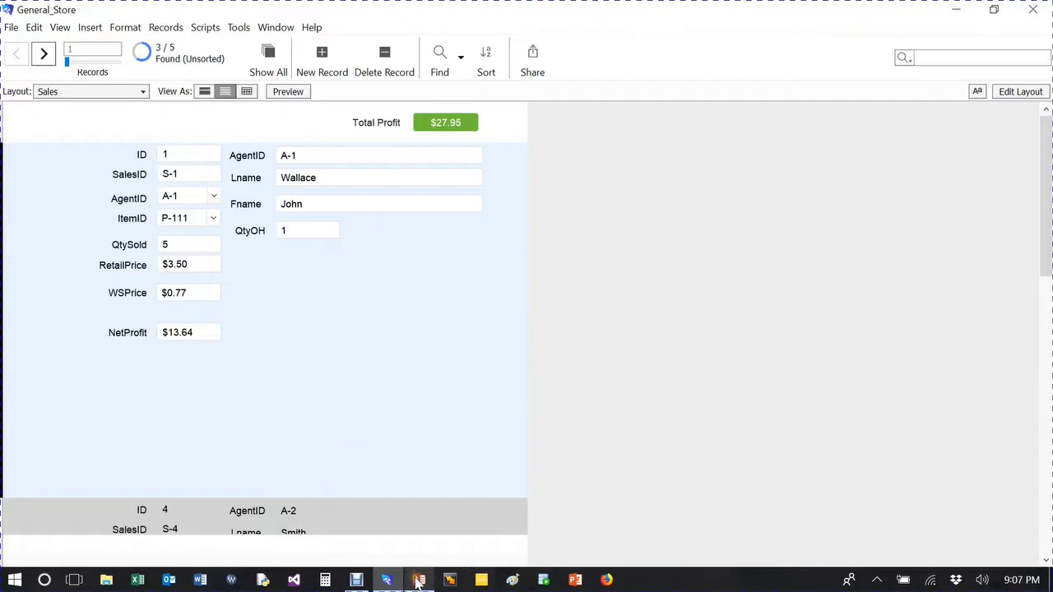
pyautogui.moveTo(419, 579)
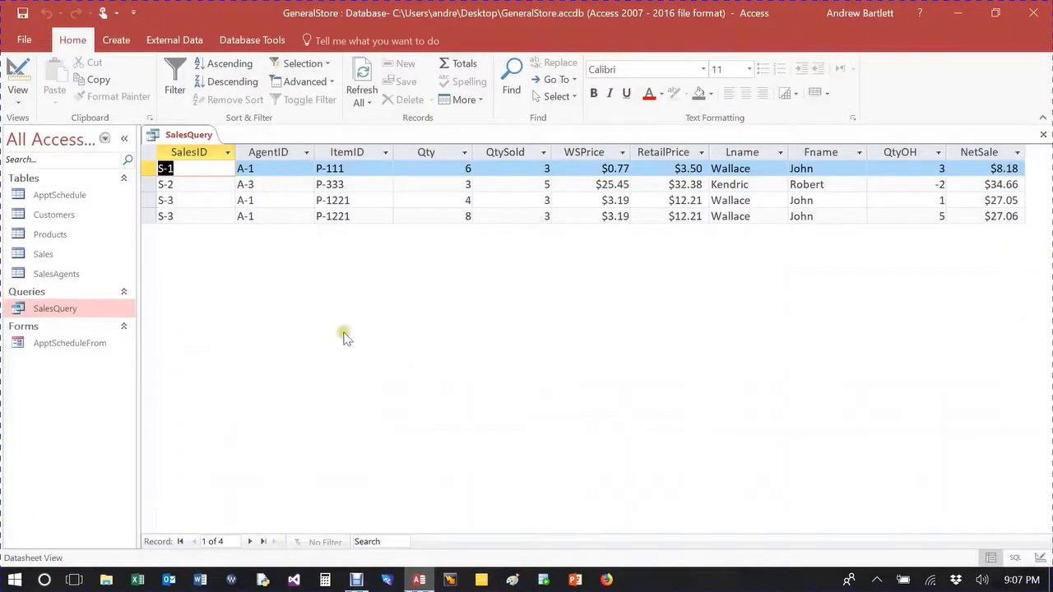
pyautogui.moveTo(267, 311)
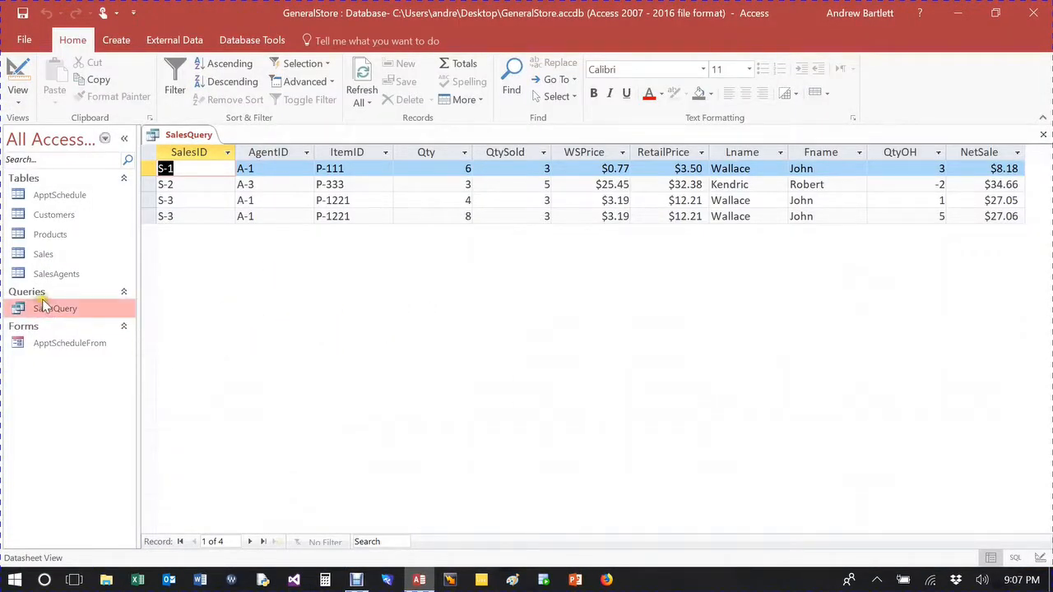
pyautogui.moveTo(638, 547)
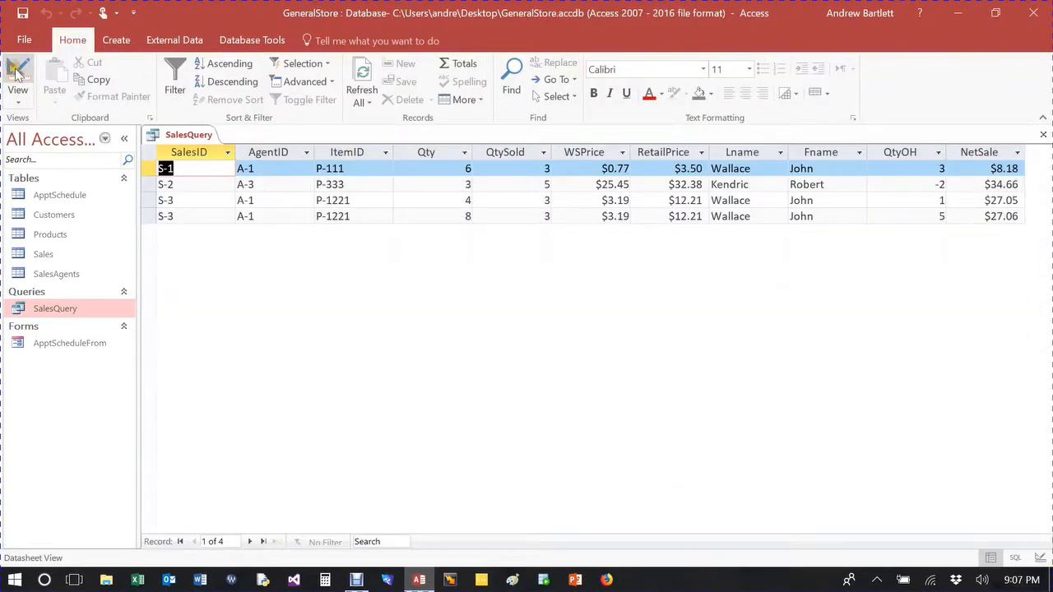
# Add a >30 NetSale criterion in design view and run SalesQuery, returning only S-2 at $34.66.
pyautogui.click(16, 79)
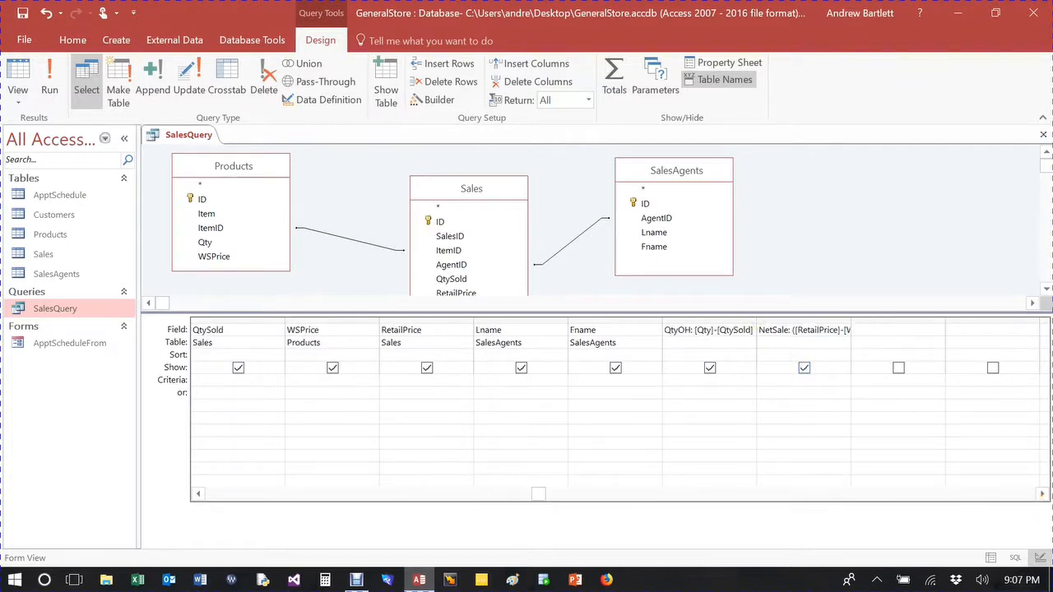
pyautogui.moveTo(181, 382)
pyautogui.write('>3')
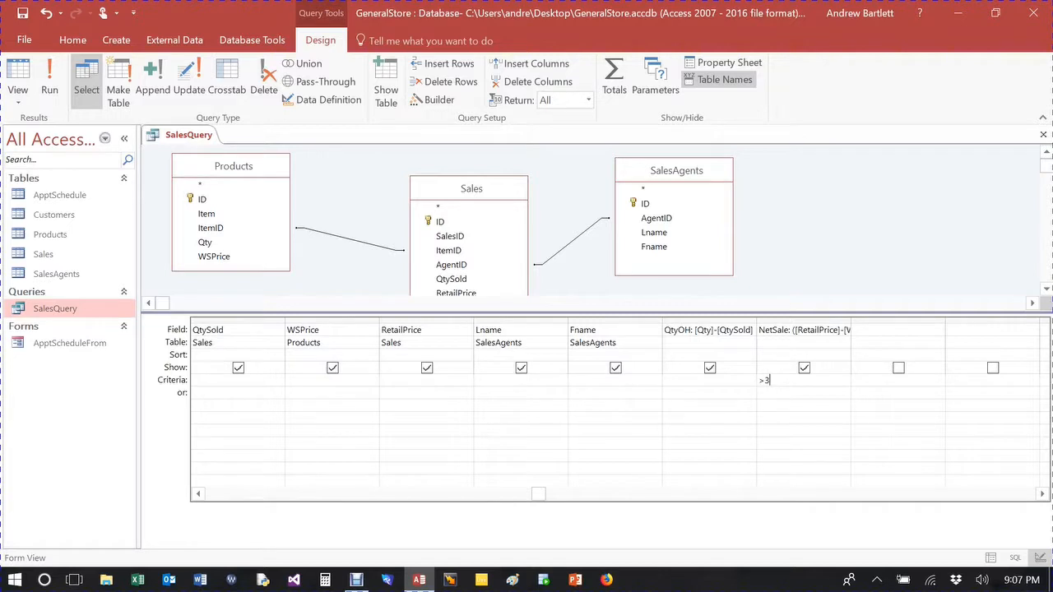
pyautogui.write('0')
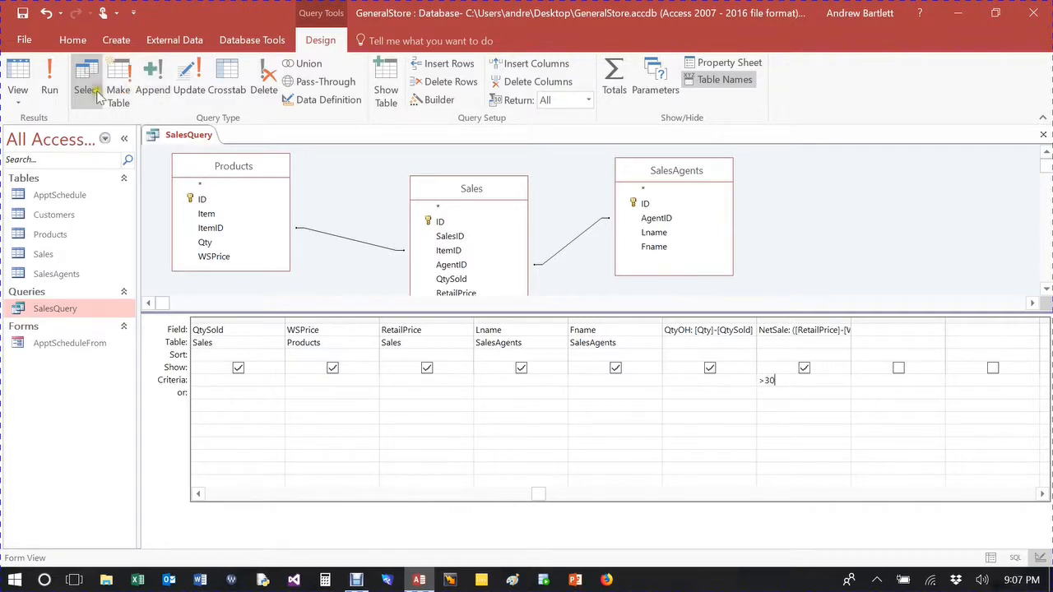
pyautogui.click(50, 79)
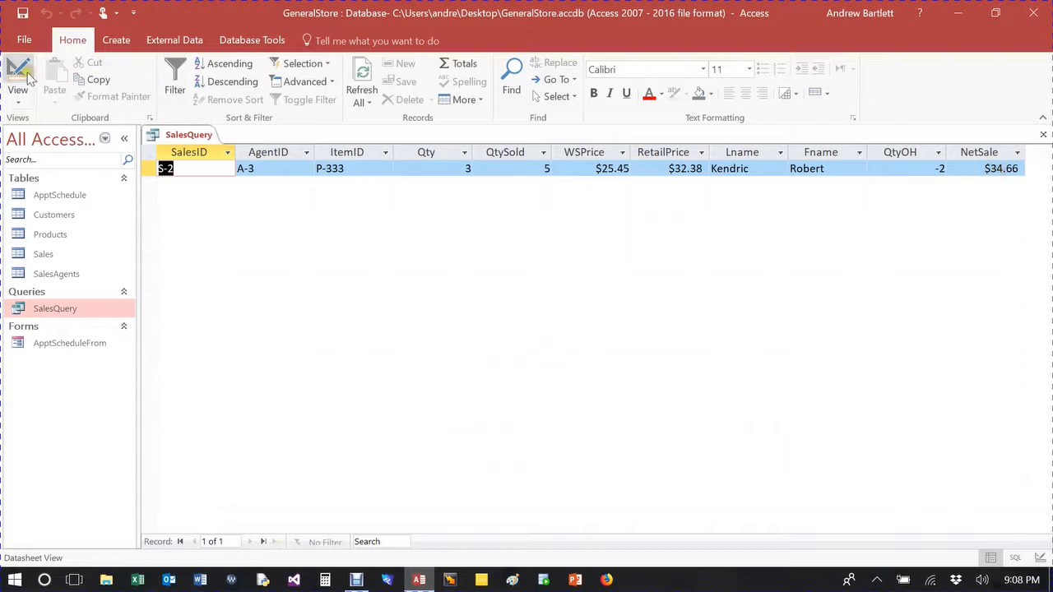
# Clear the NetSale criterion and run SalesQuery unfiltered, showing all four sales.
pyautogui.click(17, 79)
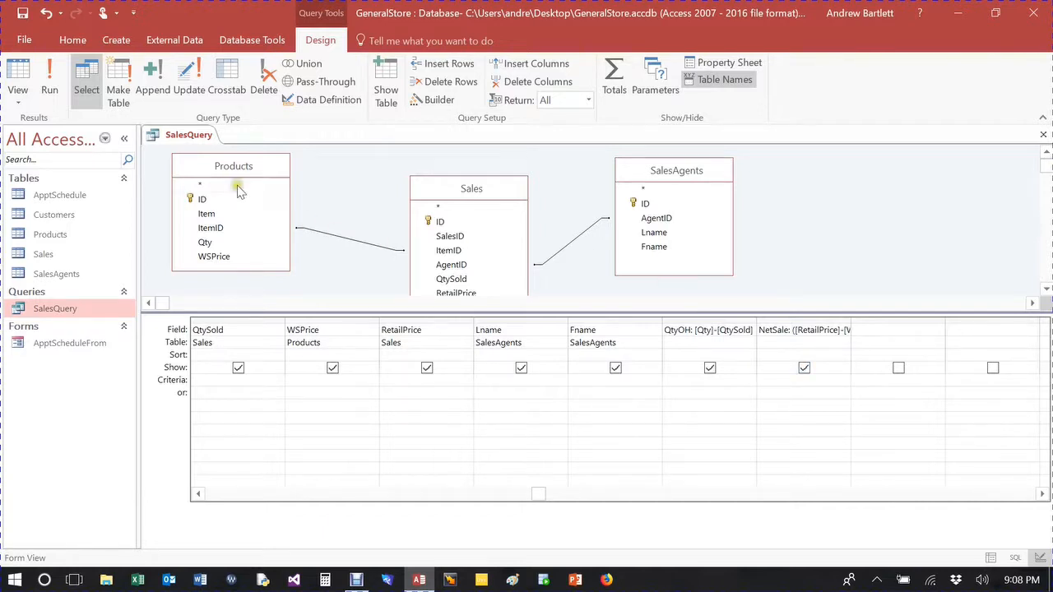
pyautogui.click(49, 74)
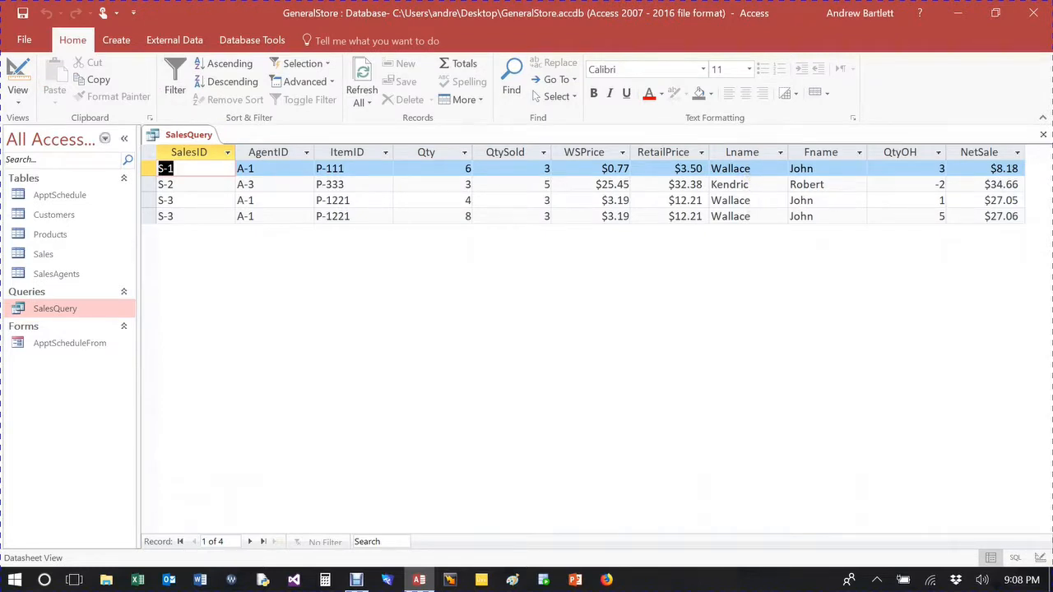
pyautogui.click(17, 79)
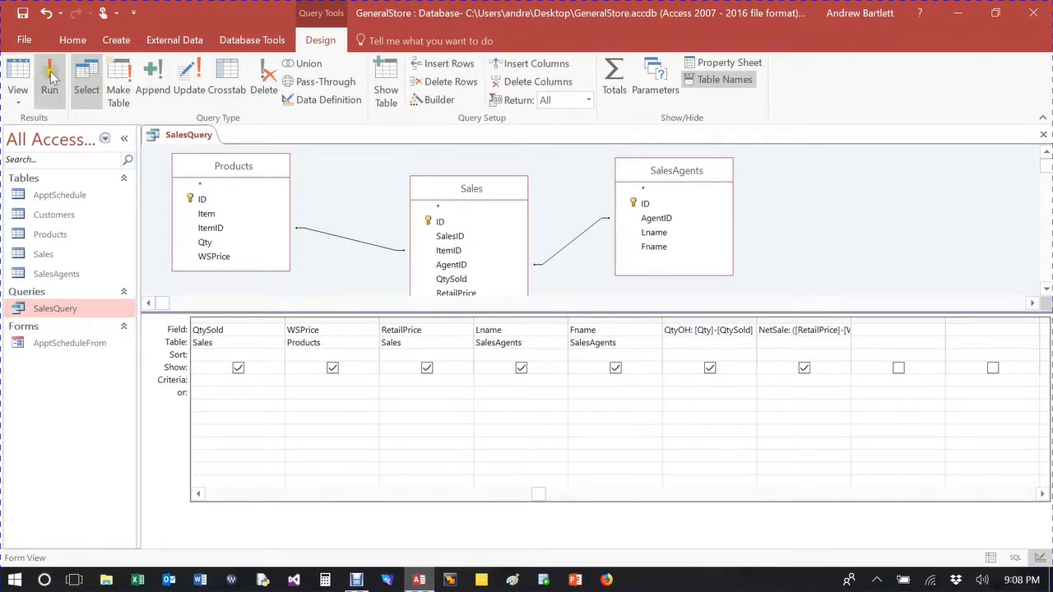
pyautogui.click(49, 79)
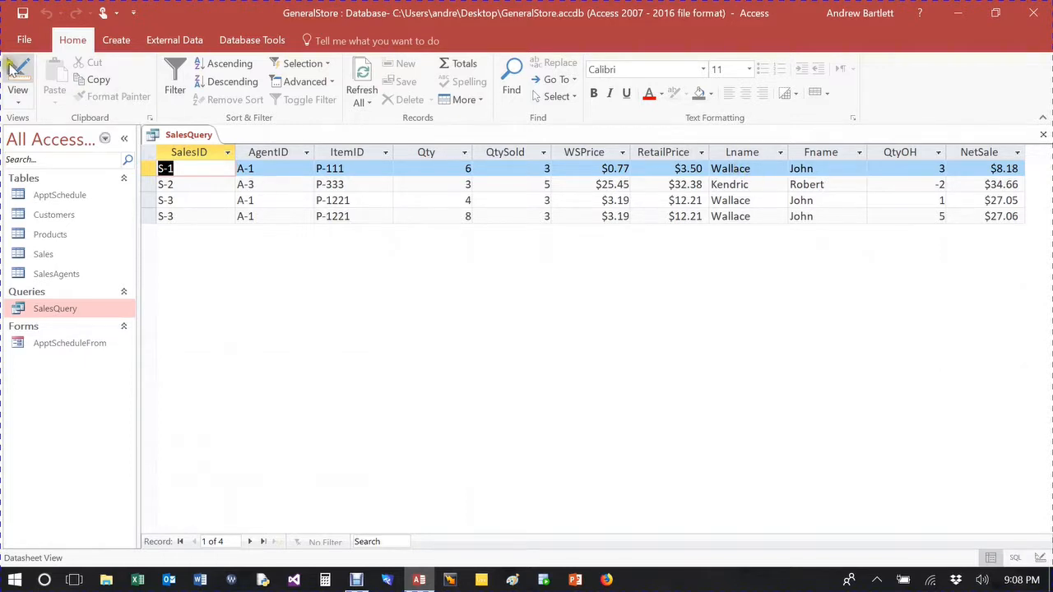
# Filter Lname on "Wallace" and run, returning three records, then return to design view.
pyautogui.click(17, 79)
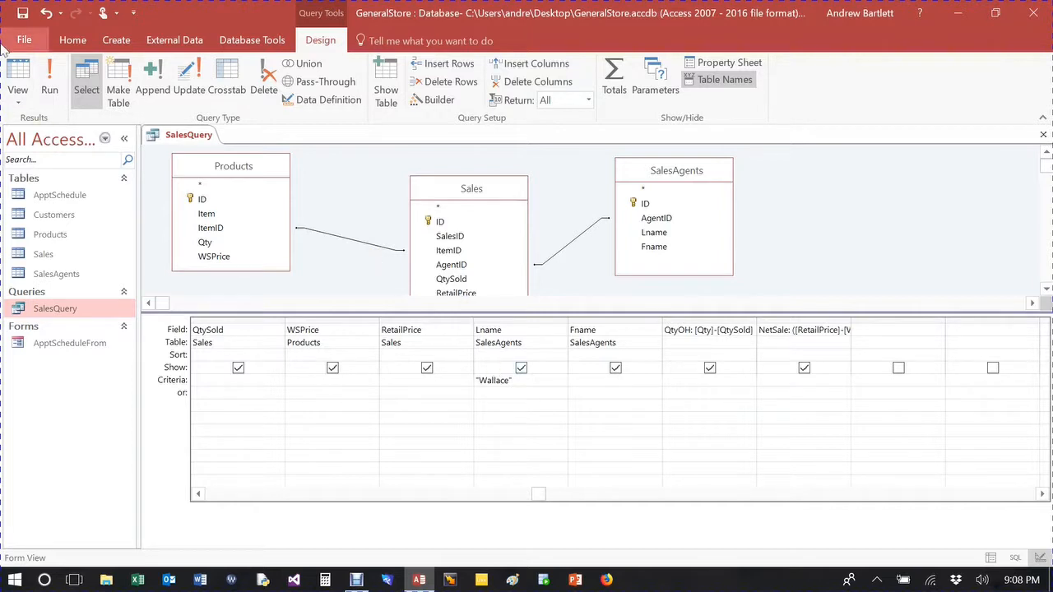
pyautogui.click(49, 79)
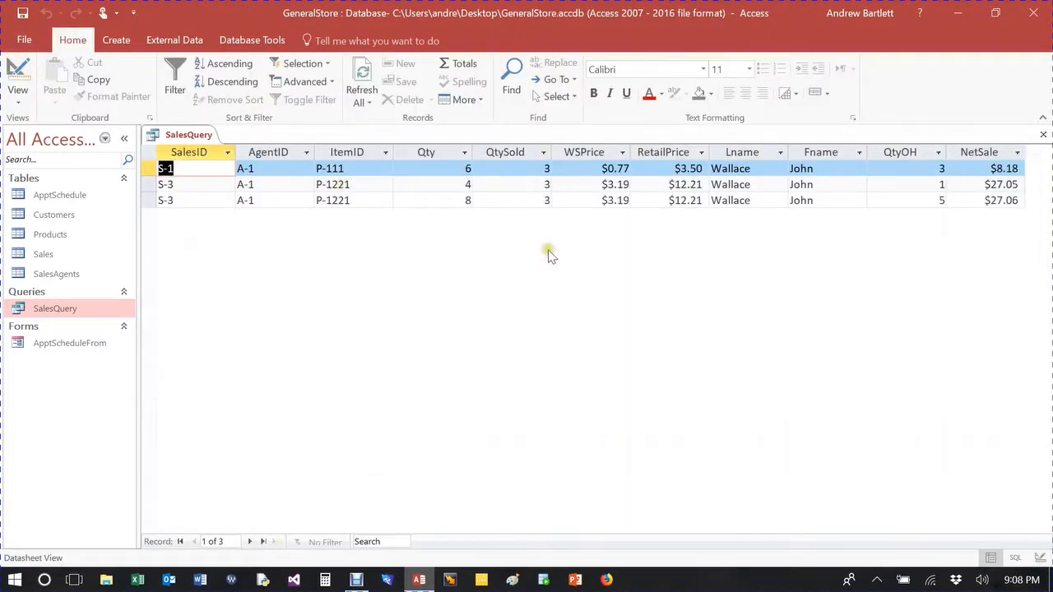
pyautogui.moveTo(639, 174)
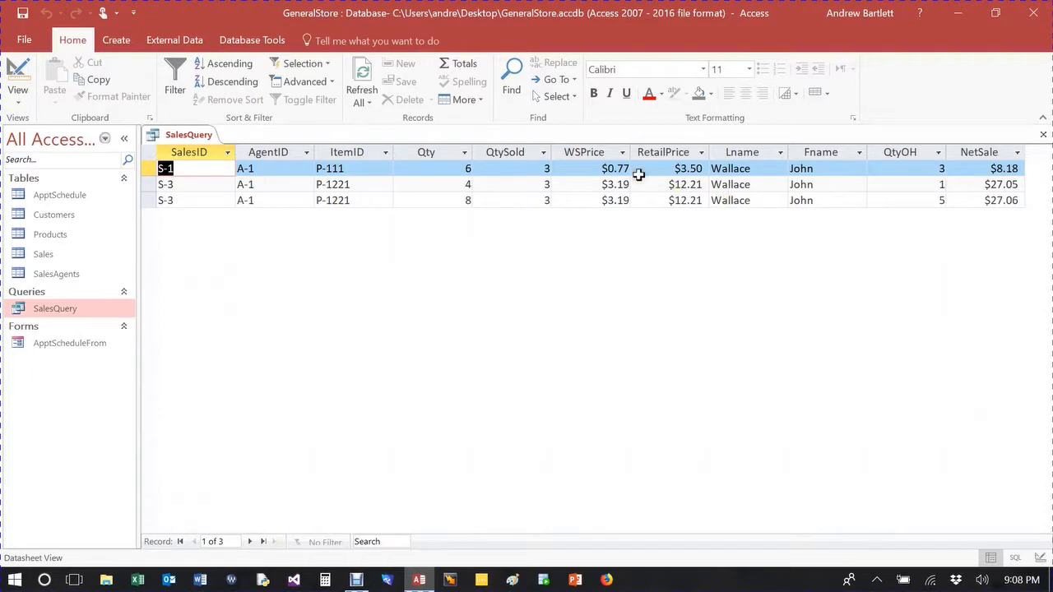
pyautogui.moveTo(782, 185)
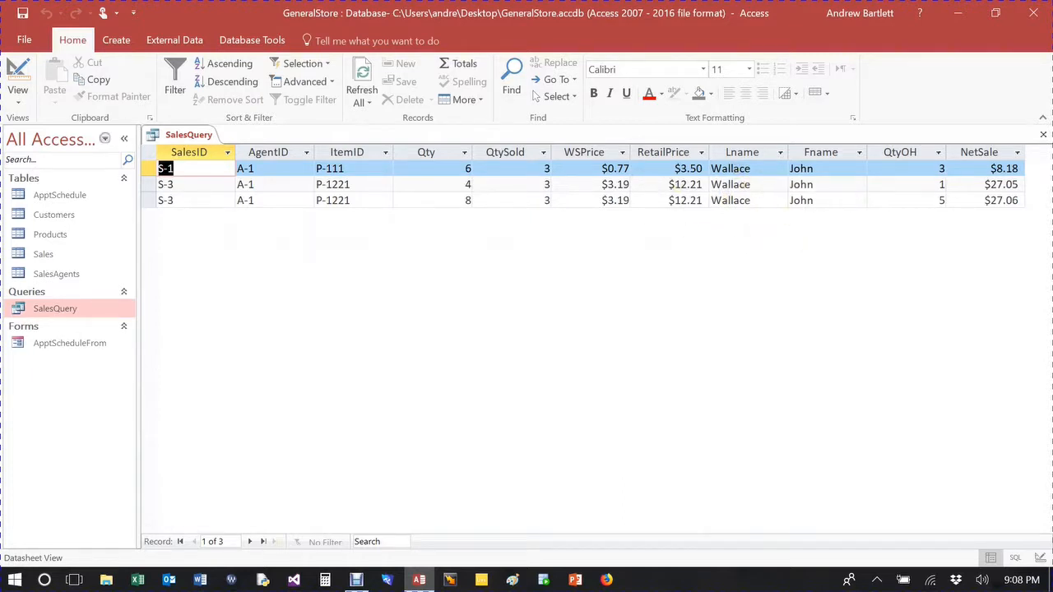
pyautogui.click(18, 82)
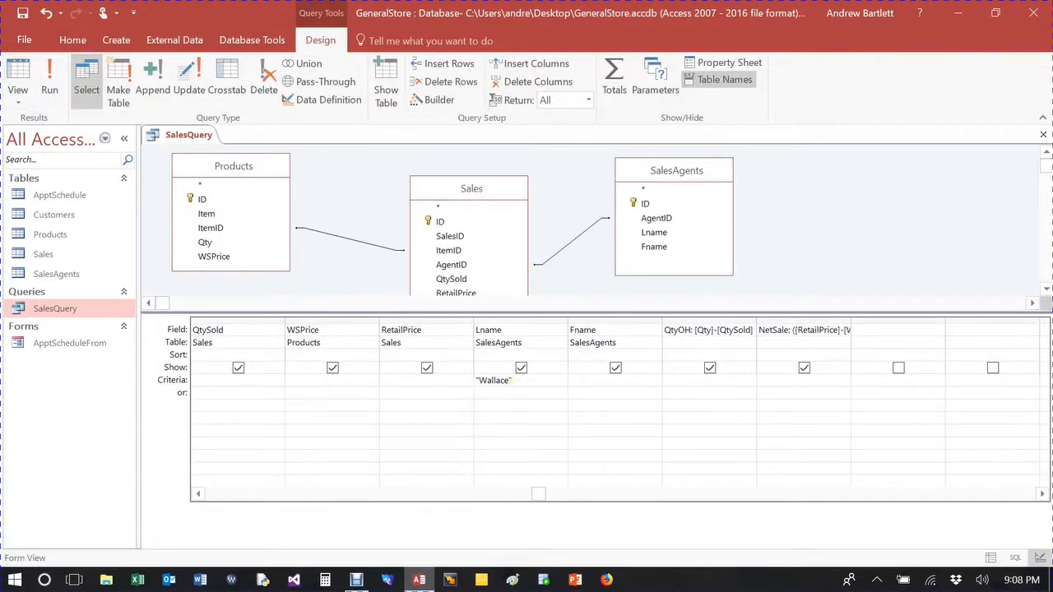
# Remove the "Wallace" Lname criterion and run SalesQuery to list all four sales.
pyautogui.click(494, 380)
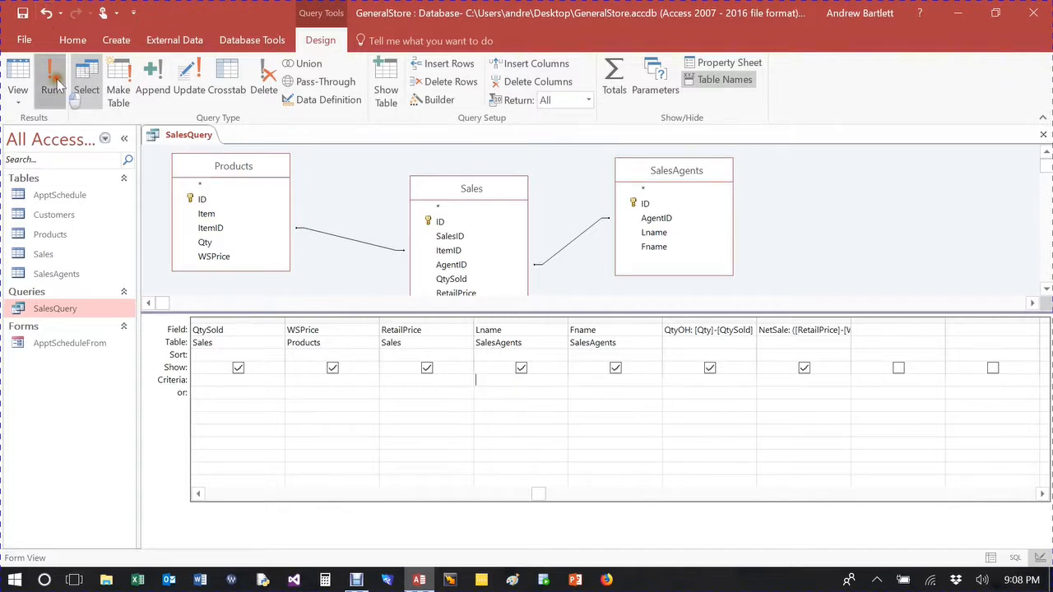
pyautogui.click(51, 79)
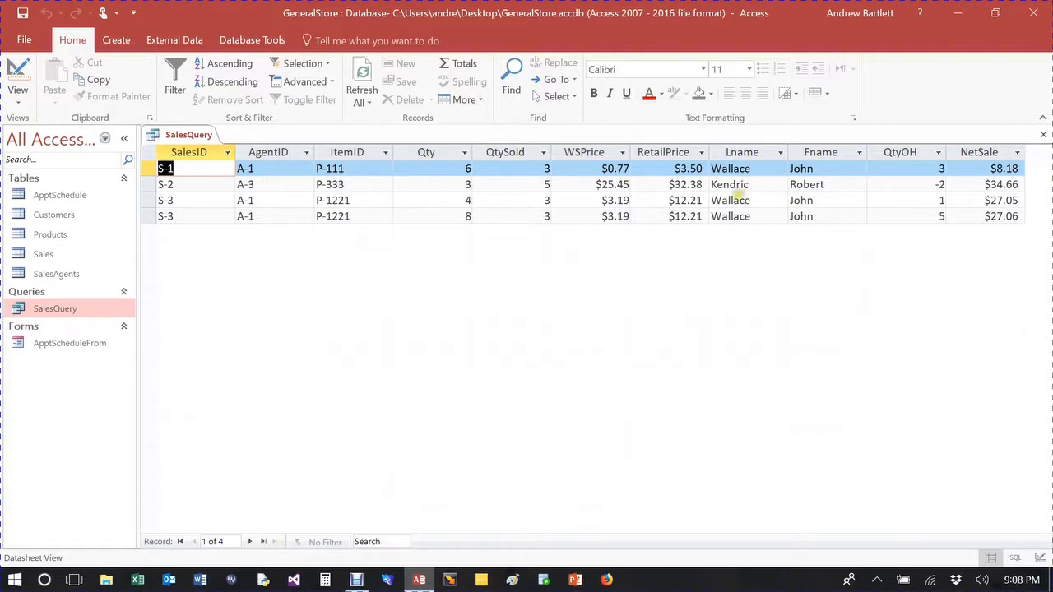
pyautogui.moveTo(548, 371)
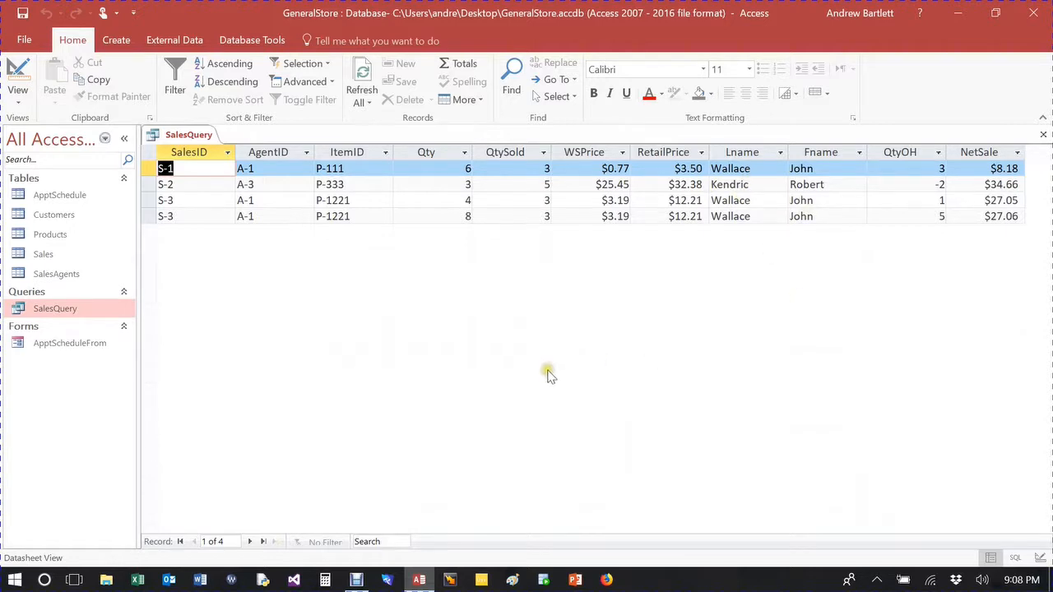
pyautogui.moveTo(469, 313)
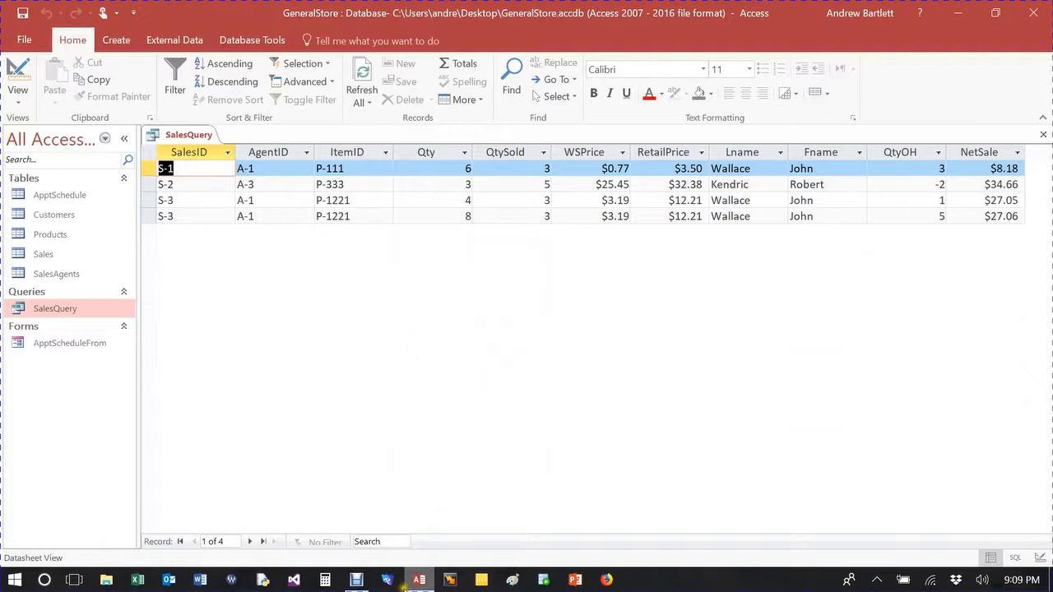
pyautogui.moveTo(596, 362)
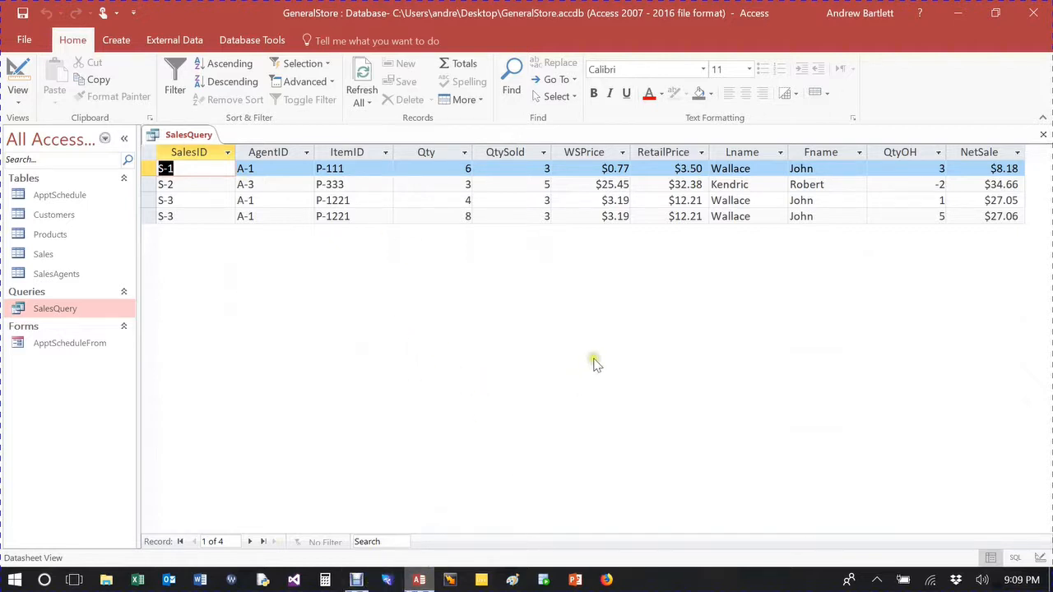